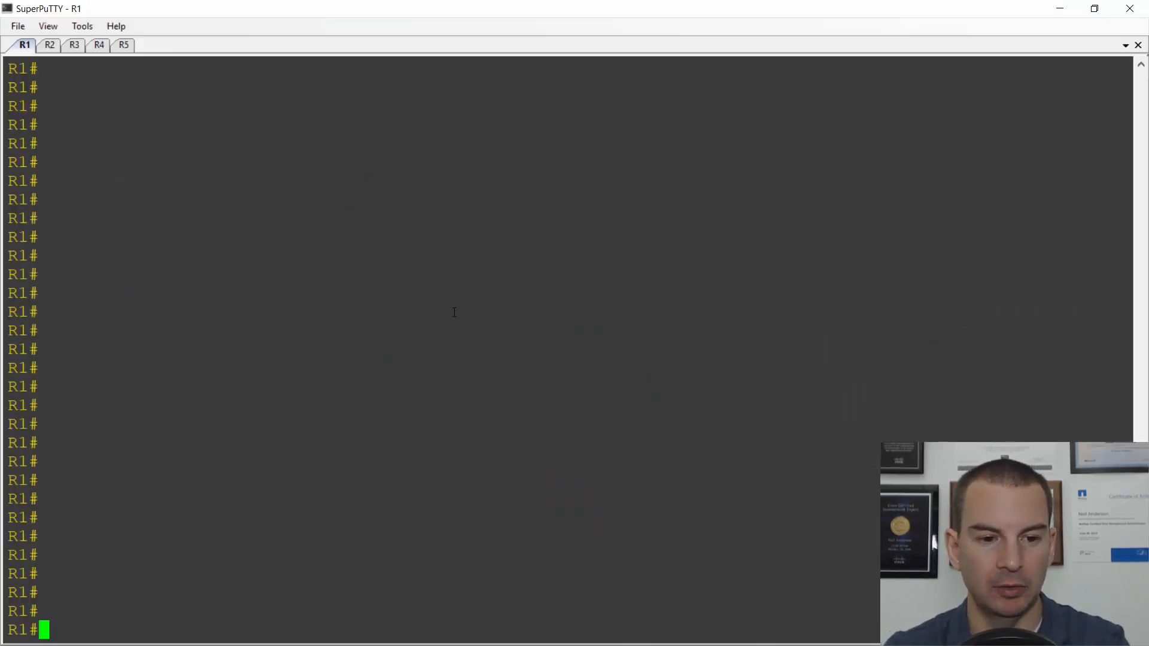
Display the R1 and R4 routing tables and highlight R4's 10.0.1.0/24 route entry
type("sh ip route")
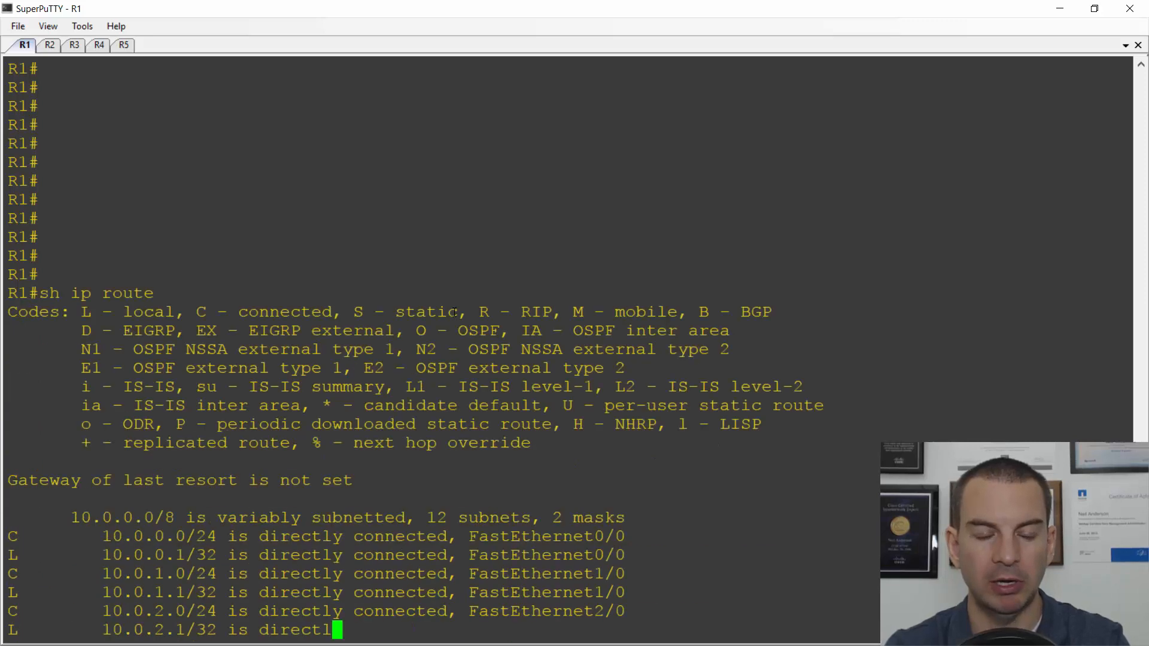
key("Enter")
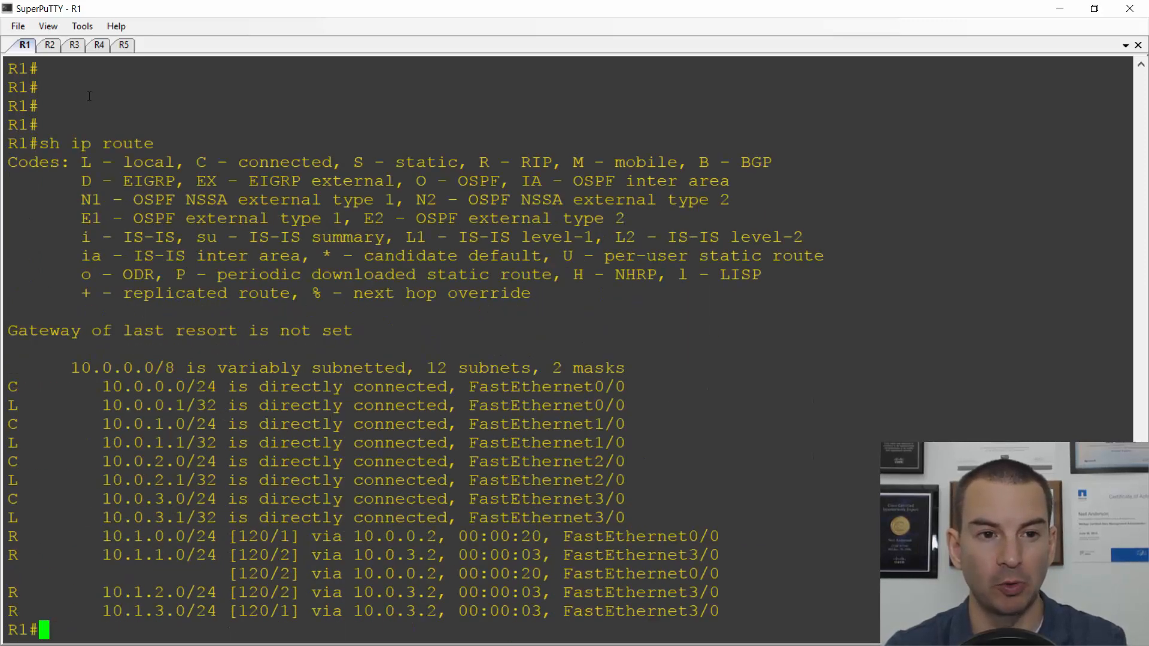
left_click(98, 45)
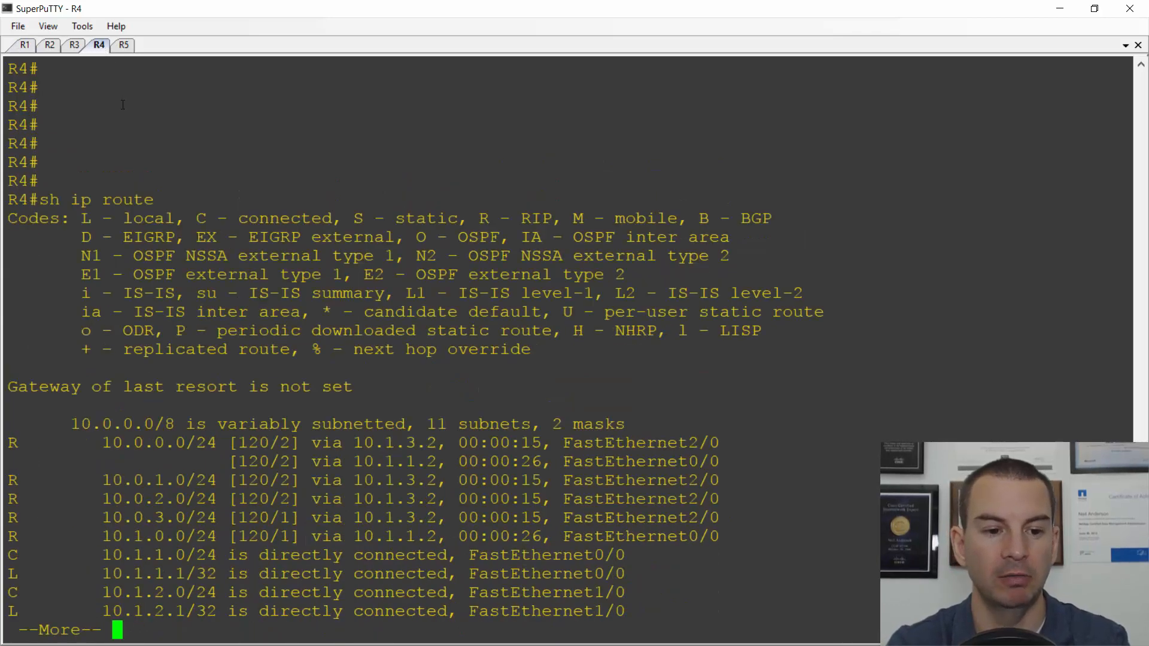
key("space")
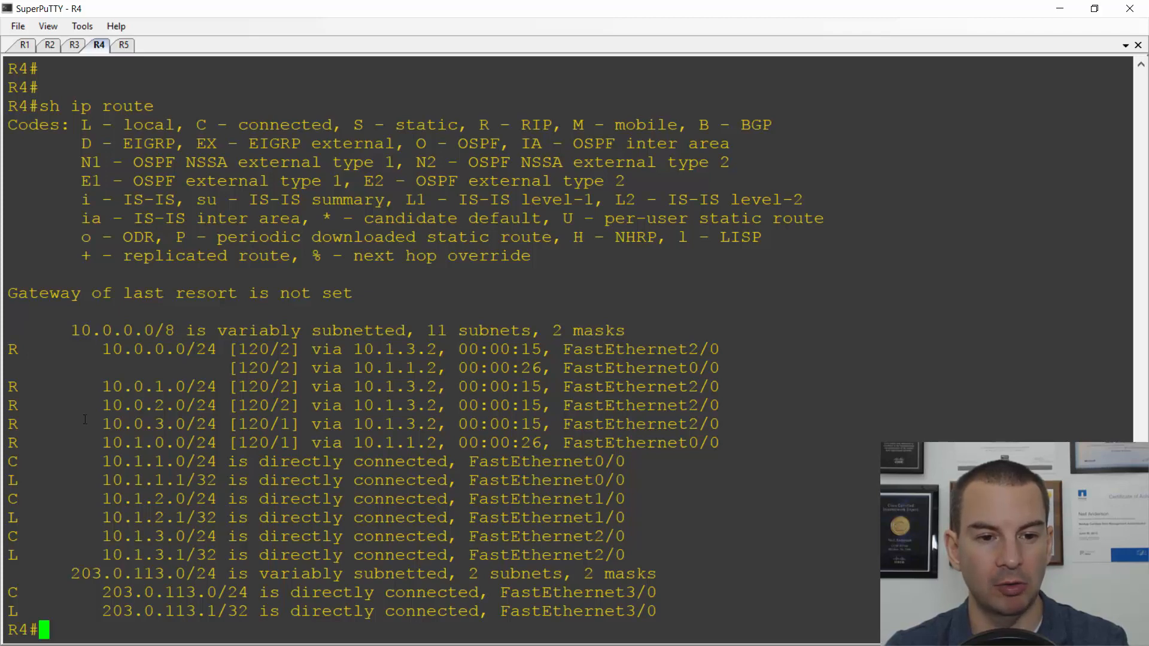
double_click(169, 387)
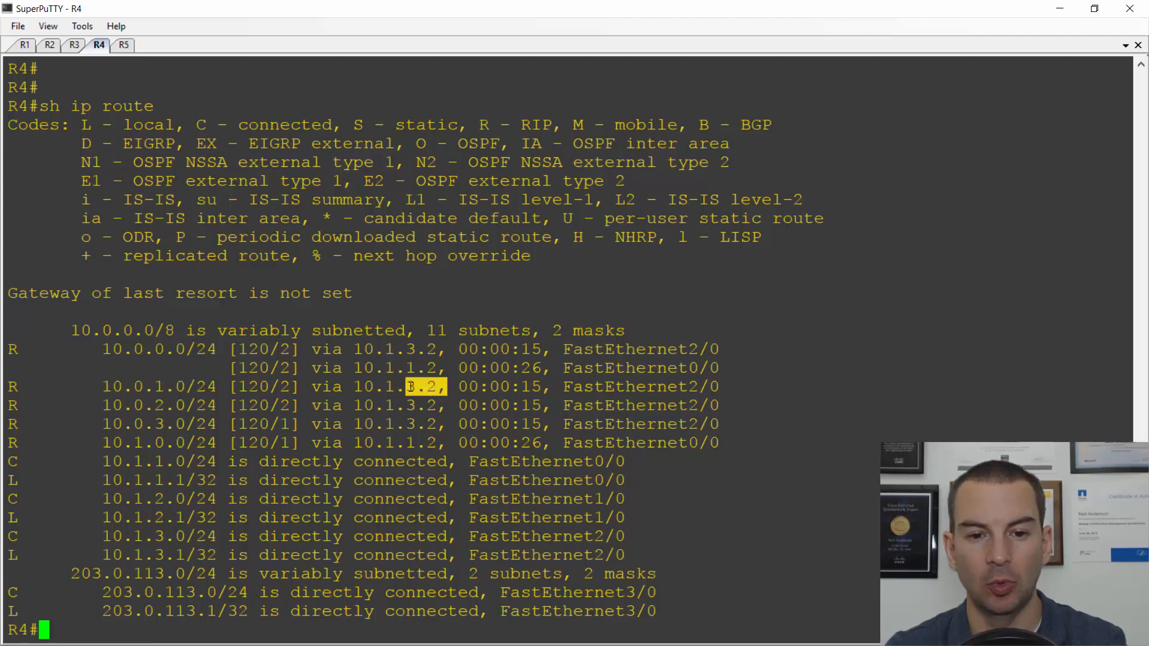
left_click_drag(447, 385, 353, 386)
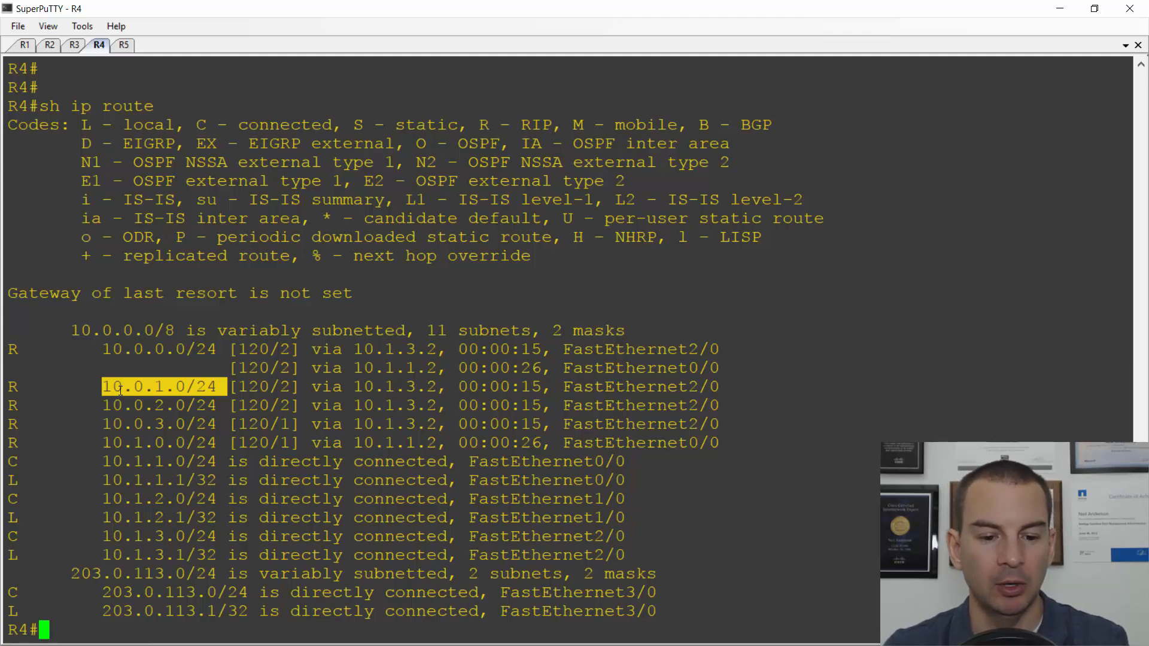
Switch windows with Alt+Tab to begin setting up the R6 session
key("alt+tab")
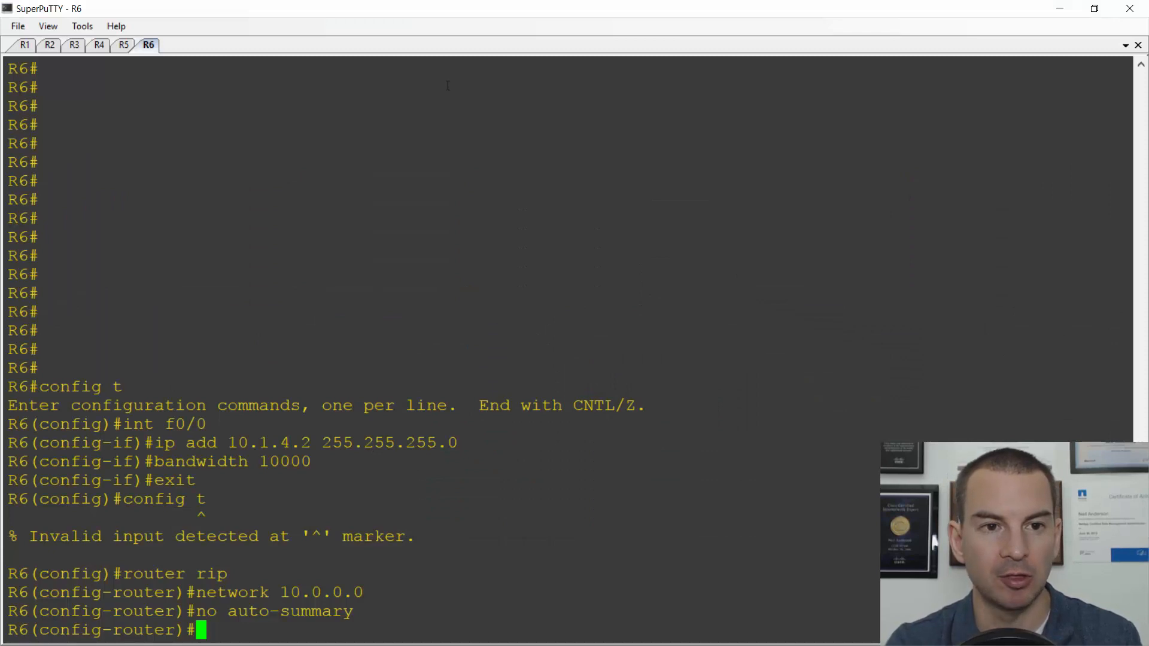
left_click(123, 45)
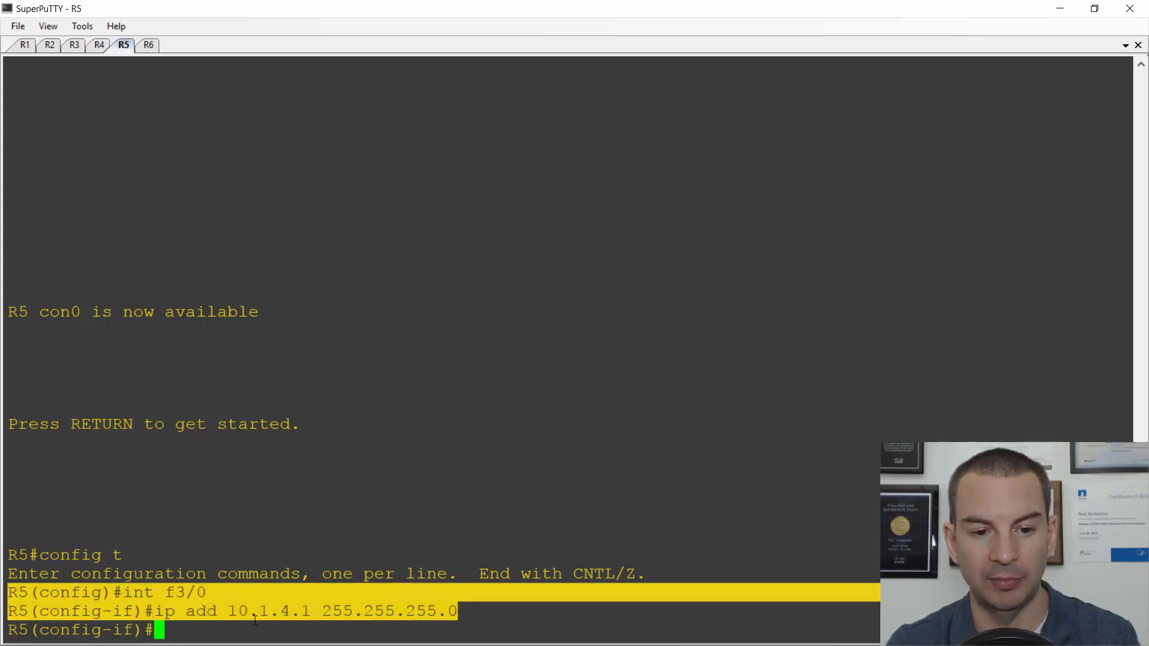
mouse_move(153, 57)
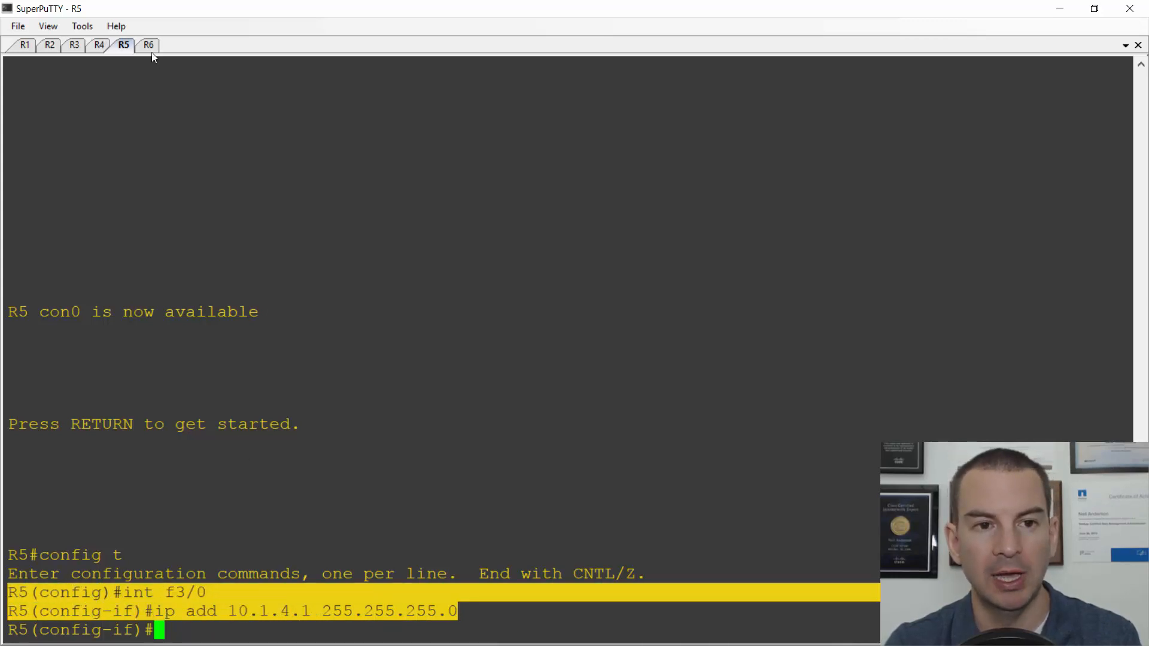
left_click(149, 44)
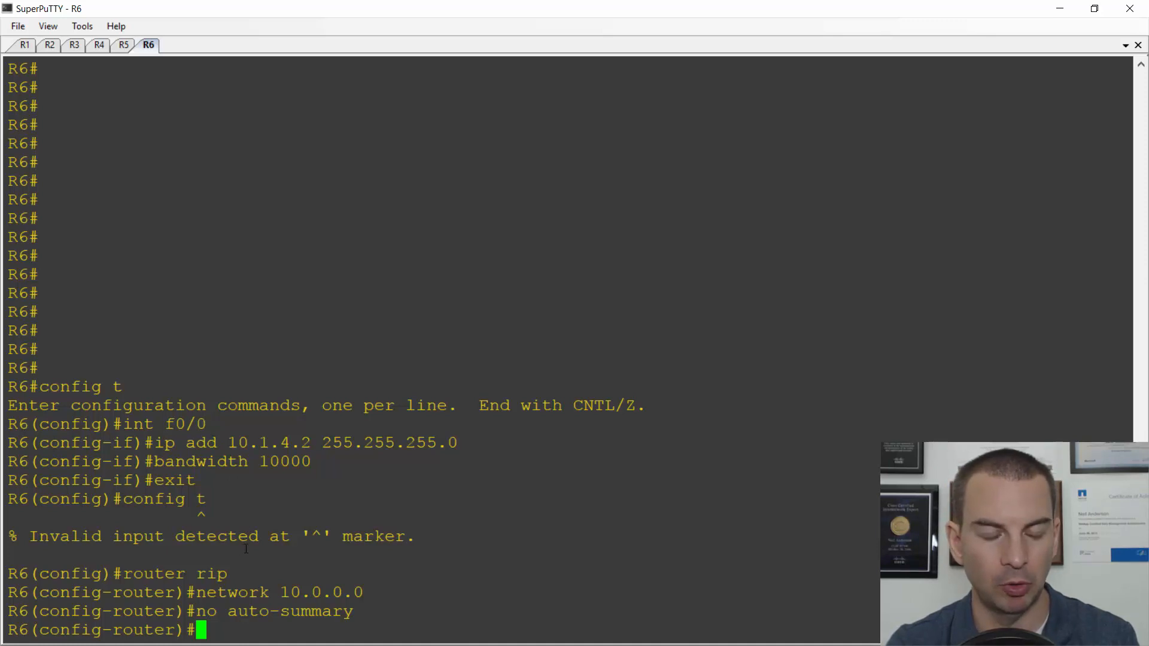
mouse_move(274, 536)
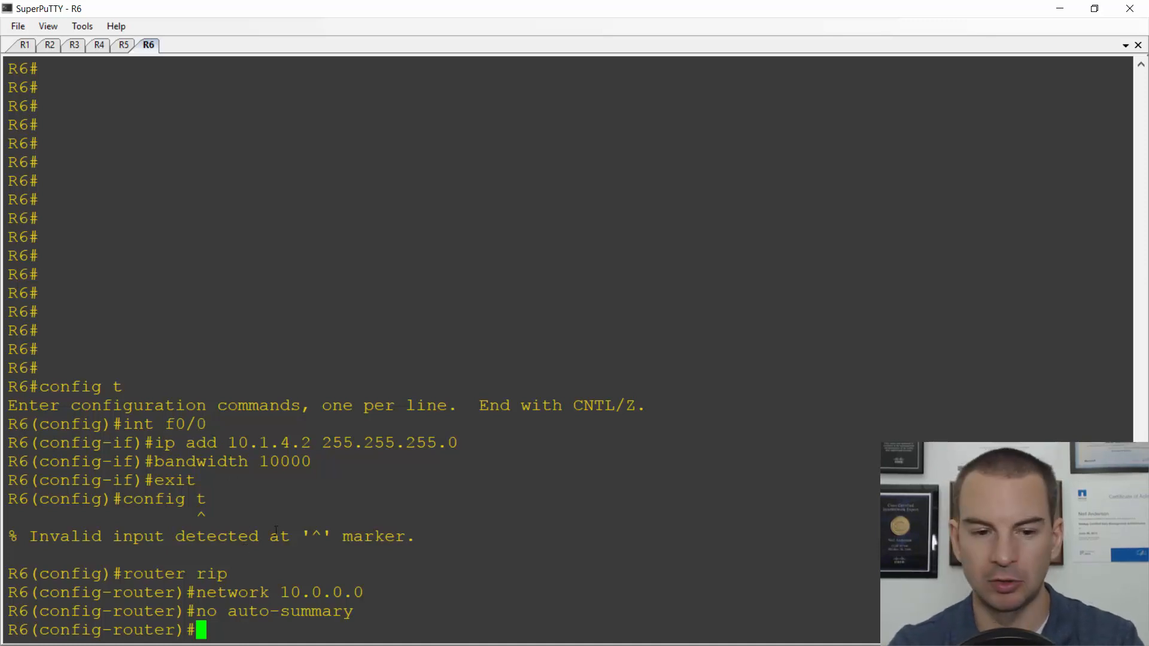
Address R6 interface f3/0 as 10.0.3.2/24 and enable it with no shut
type("exit")
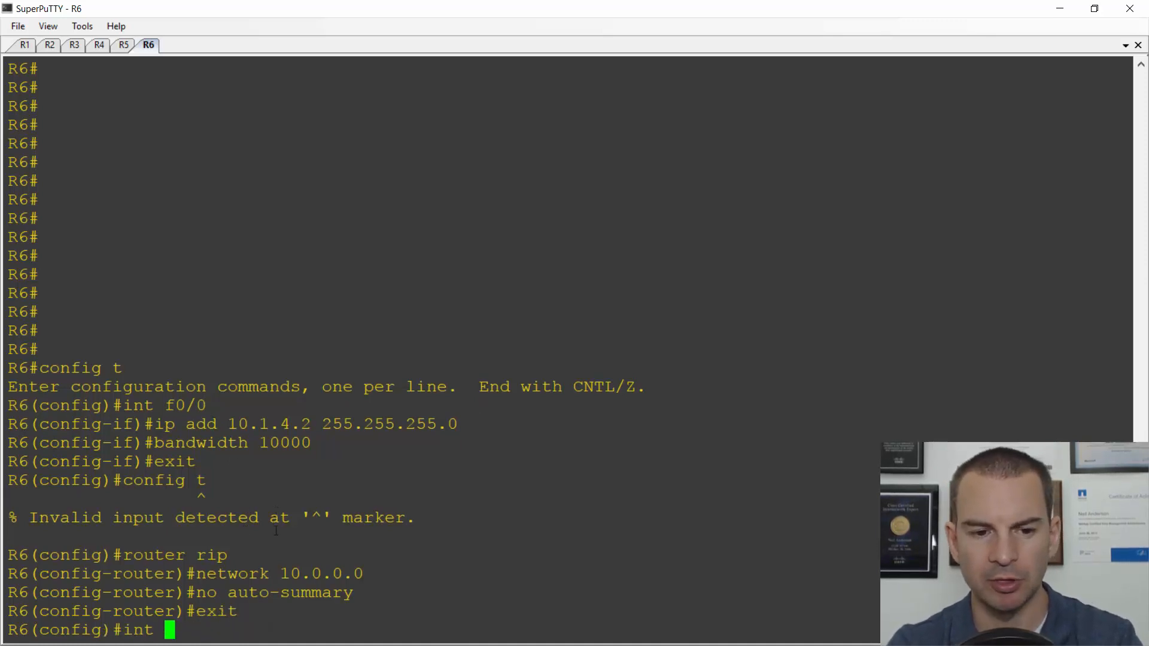
type("f3/0")
type("ip add 10.0.")
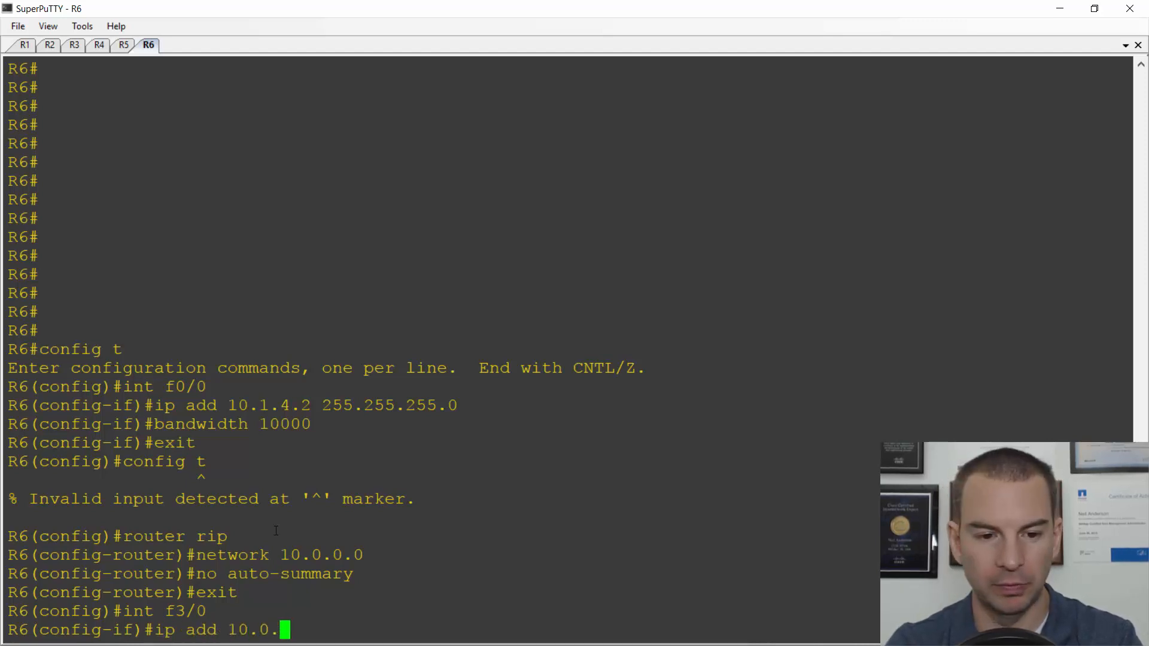
type("3.2 255.255.2")
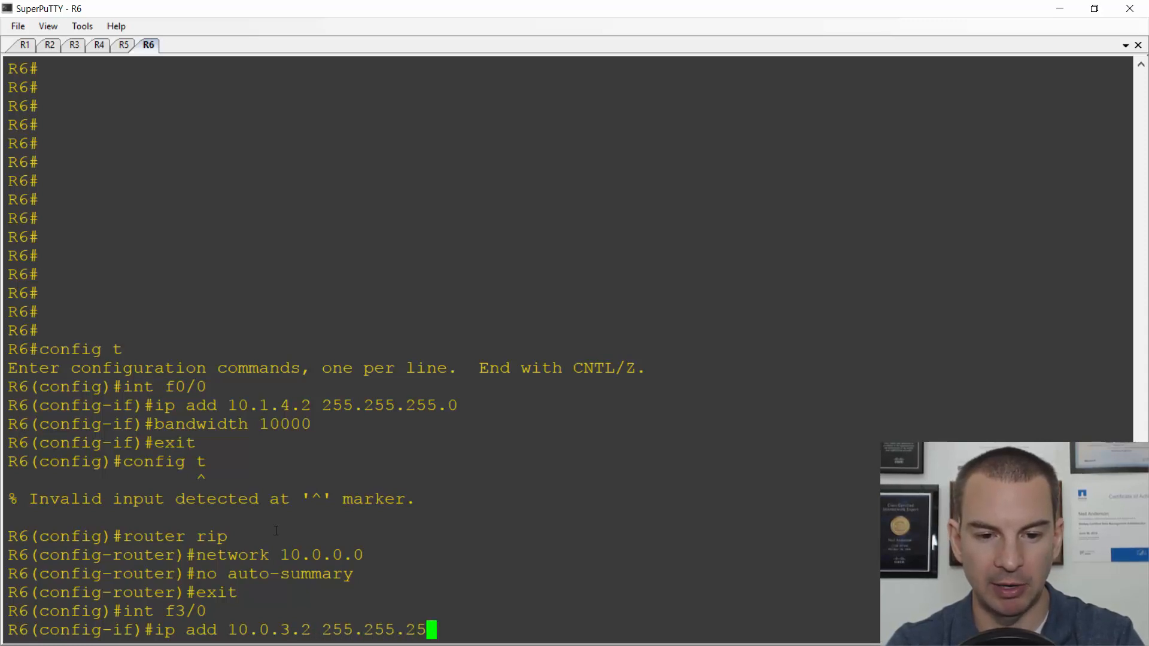
type("5.0")
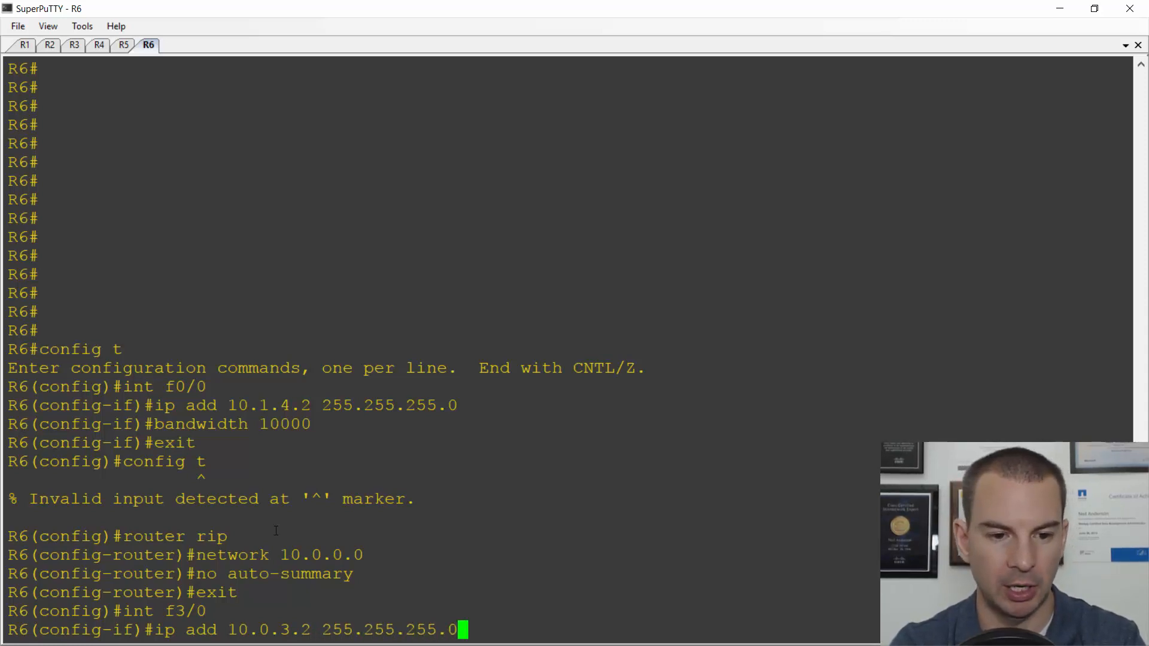
type("no shtu")
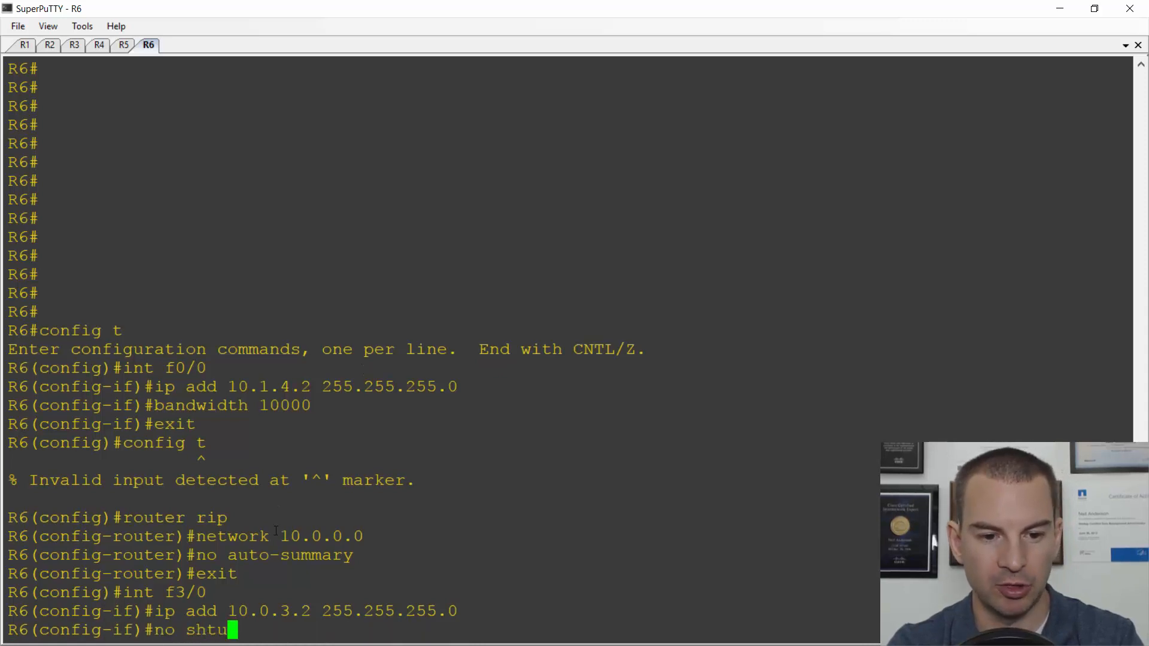
key("Enter")
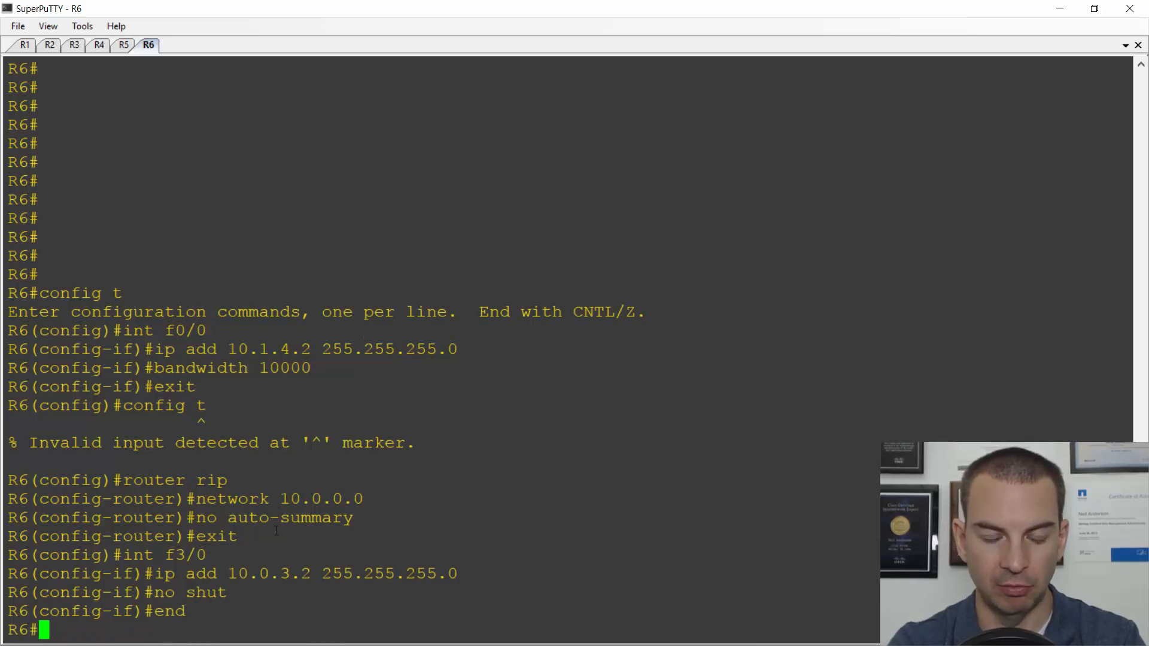
Run 'sh ip route' on R6 until RIP routes via 10.0.3.1 appear, then view R4
type("sh ip route")
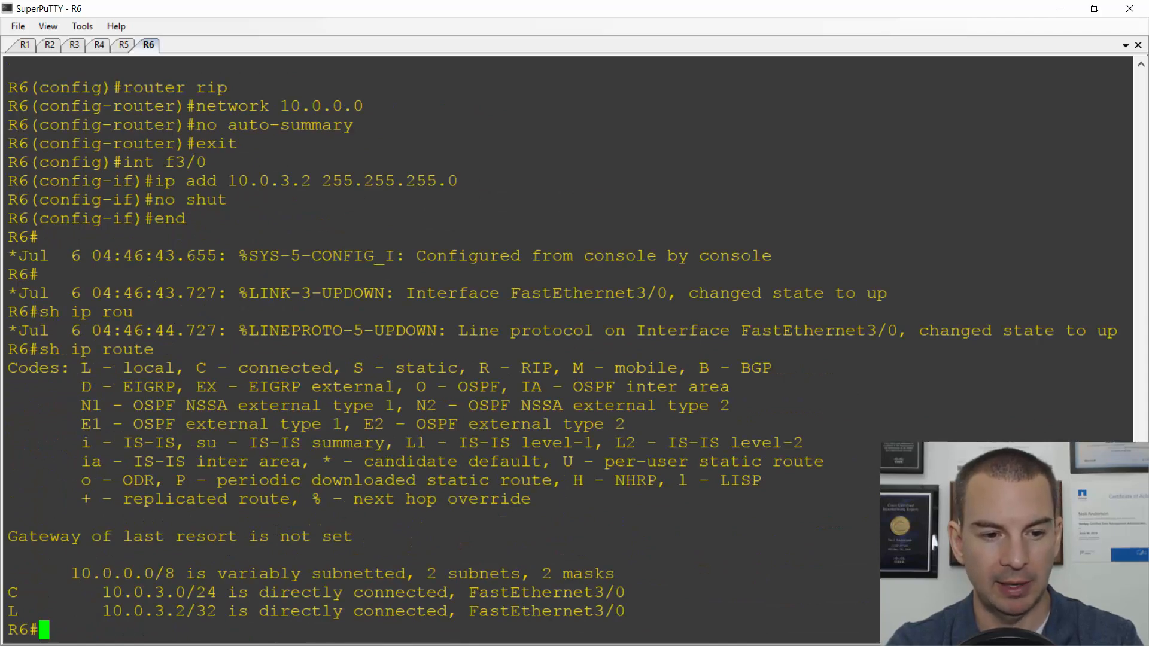
type("sh ip route")
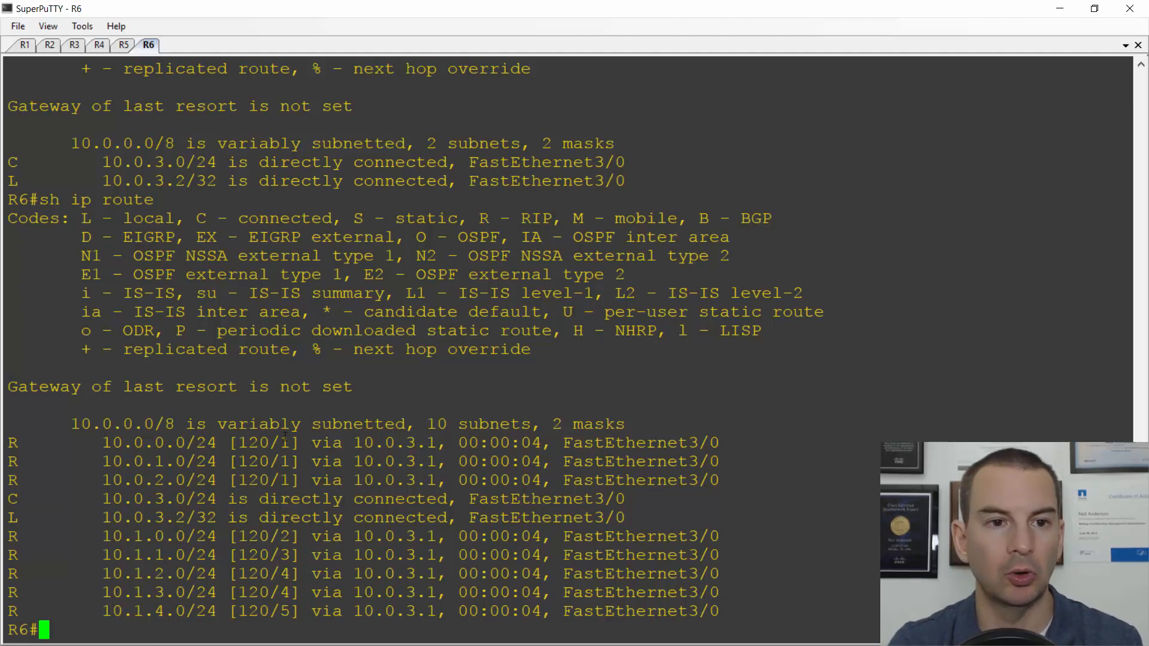
mouse_move(99, 59)
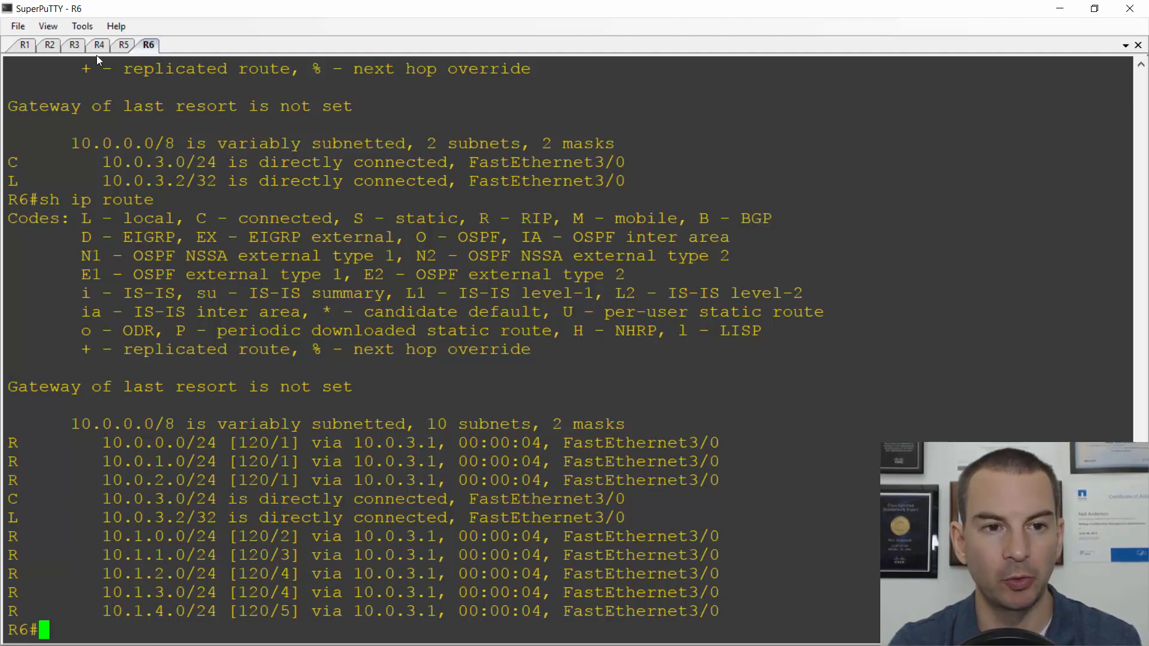
left_click(99, 45)
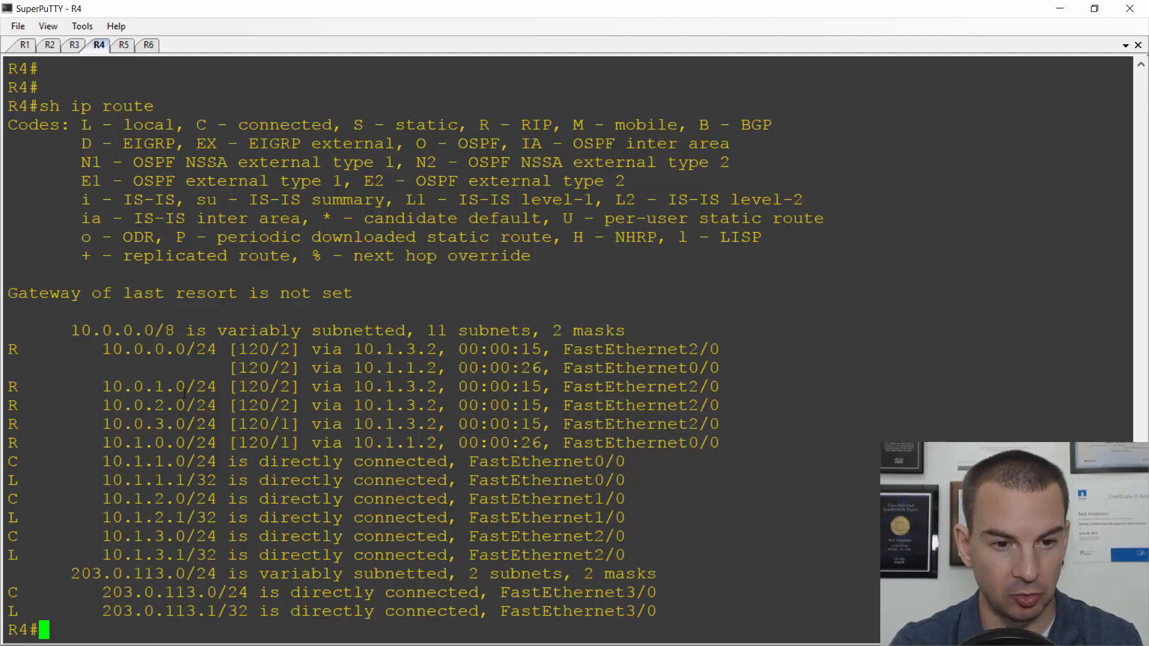
Refresh R4's routing table, mark the 10.0.1.0/24 route, and enter config t
double_click(161, 386)
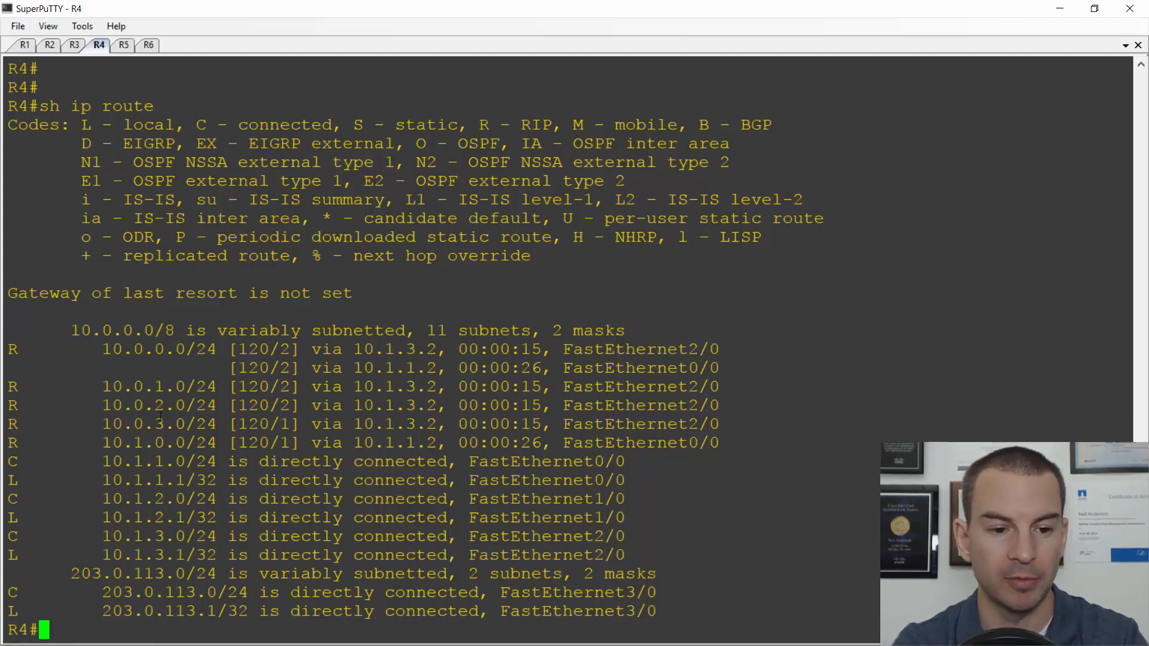
type("sh ip route")
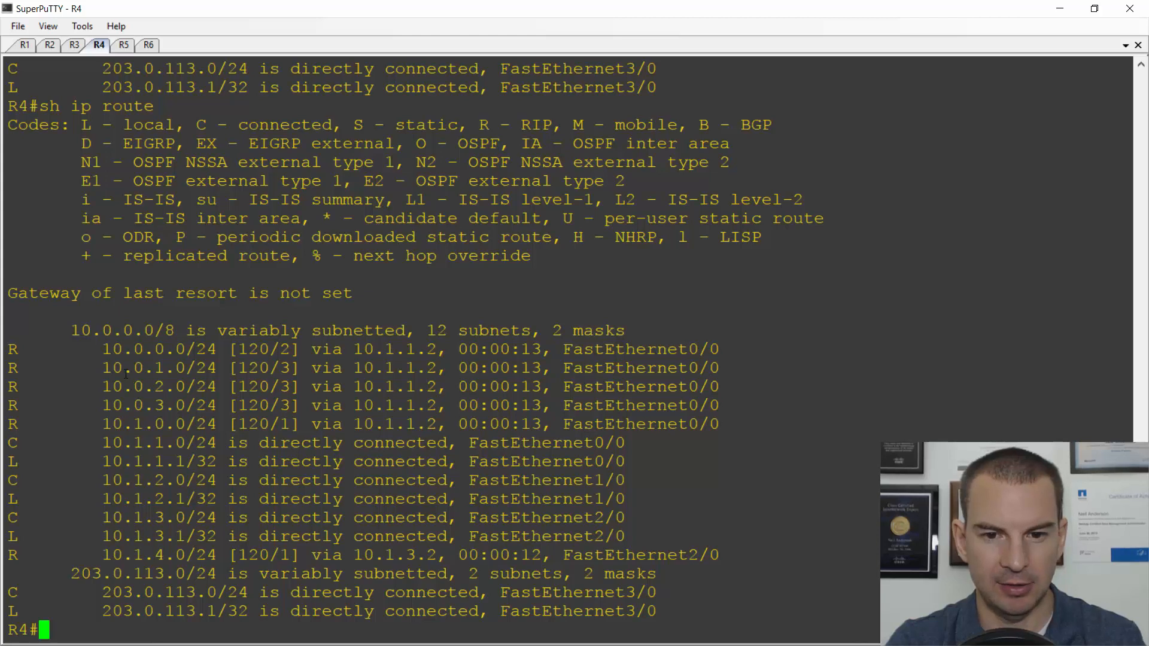
mouse_move(216, 367)
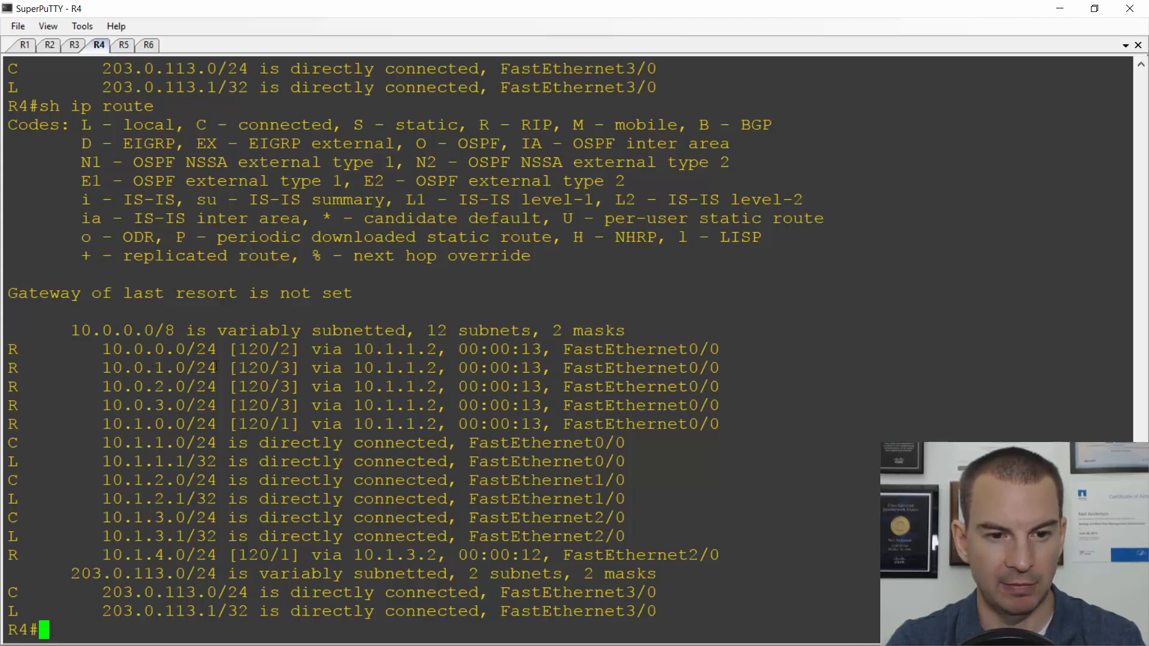
double_click(159, 367)
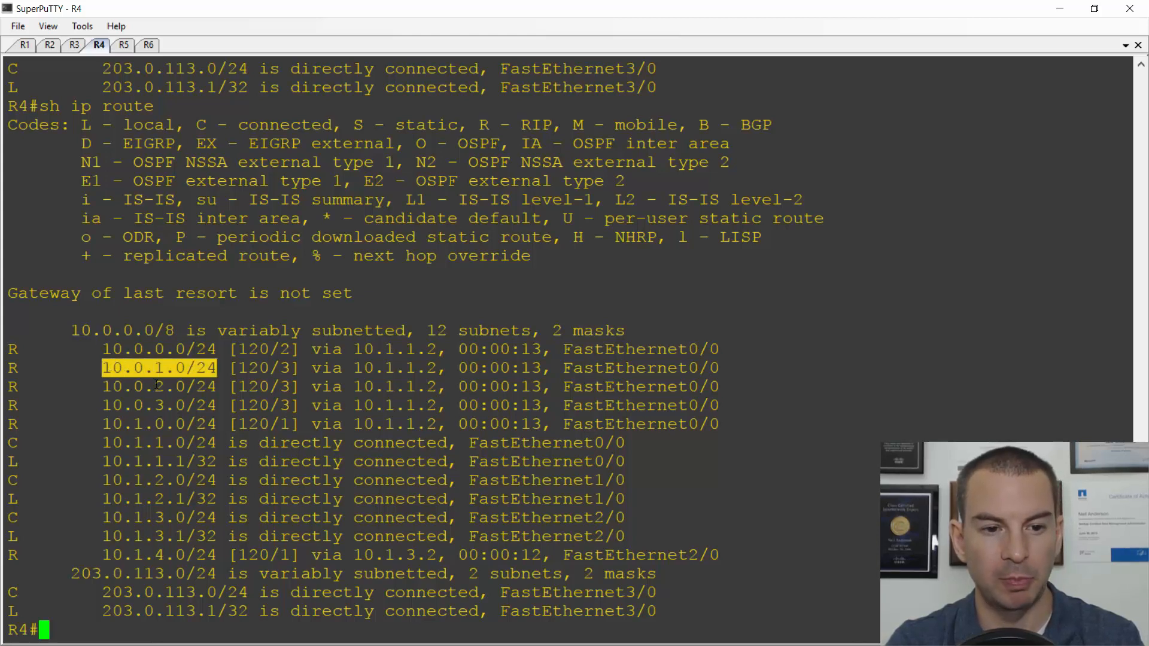
type("config t")
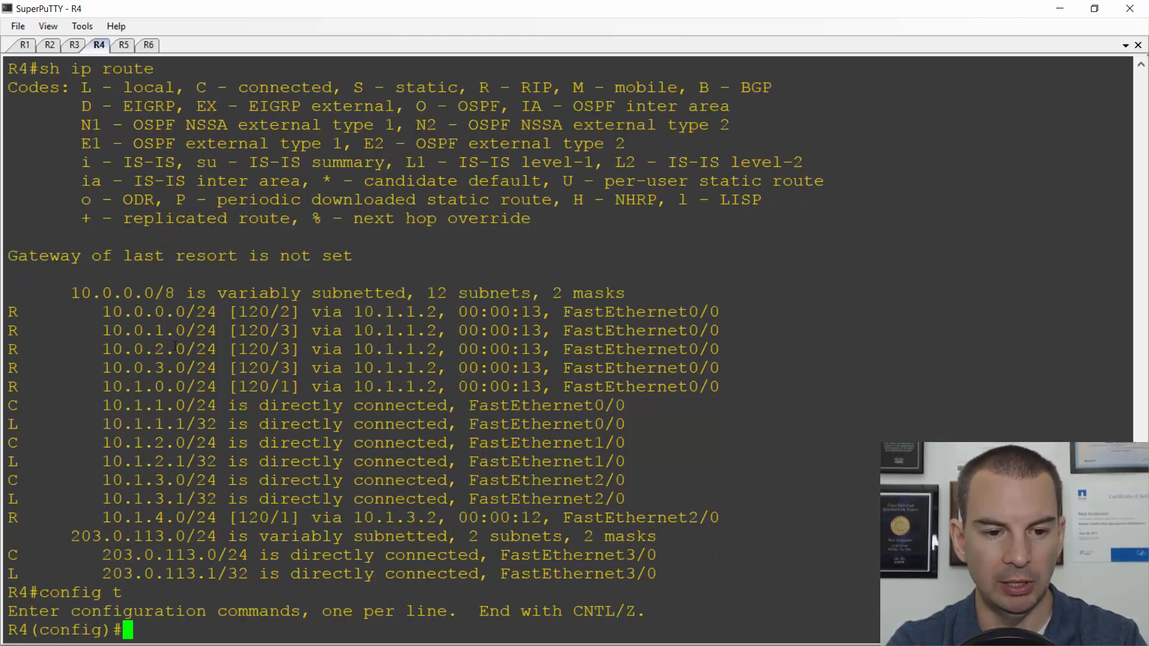
Remove and re-add R4's RIP process for network 10.0.0.0, then recheck its routes
type("no router rip")
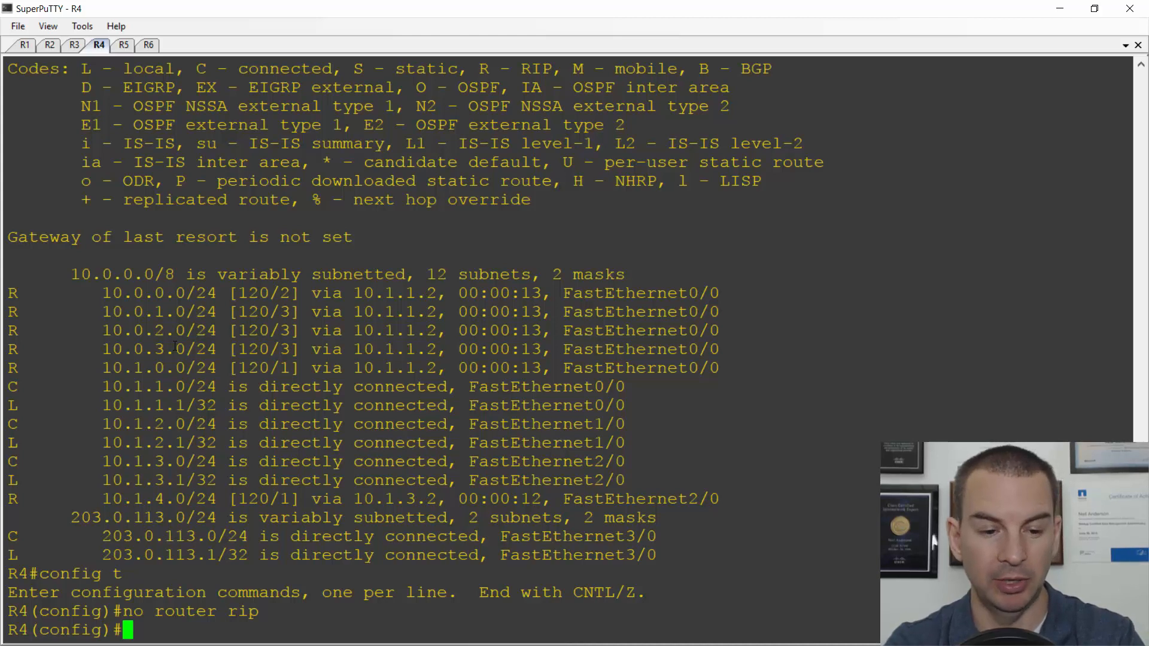
type("router rip")
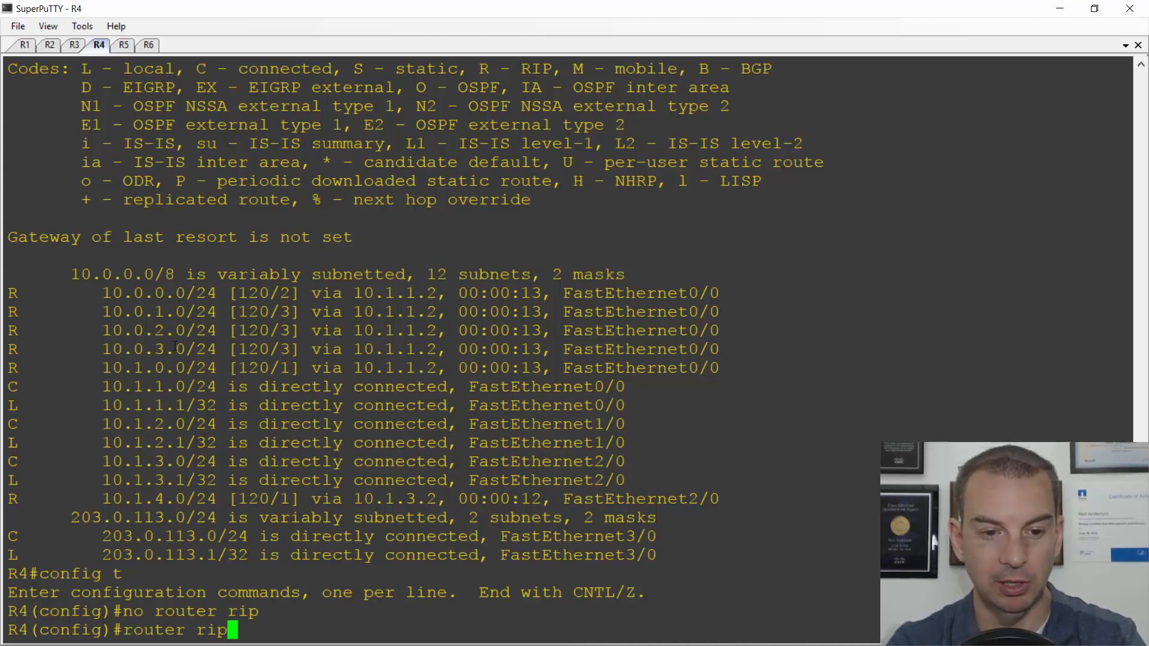
type("network 10.0.0.0")
type("sh ip")
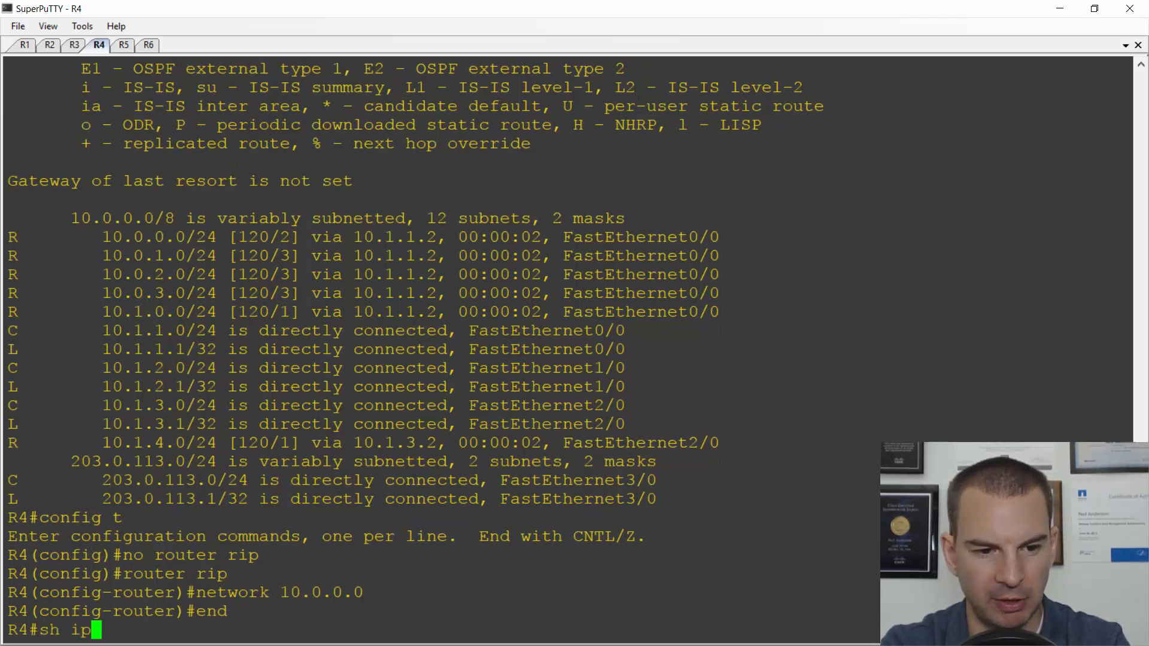
type("route")
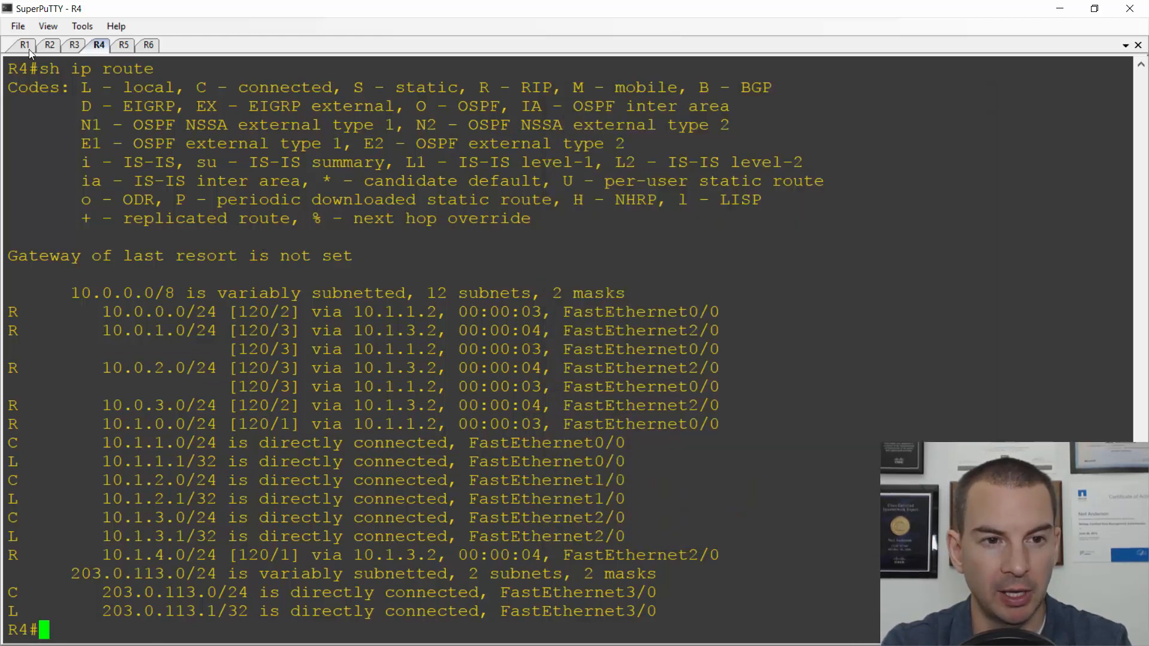
Add a 'config t' line above 'router ospf 1' and select the OSPF block
left_click(24, 45)
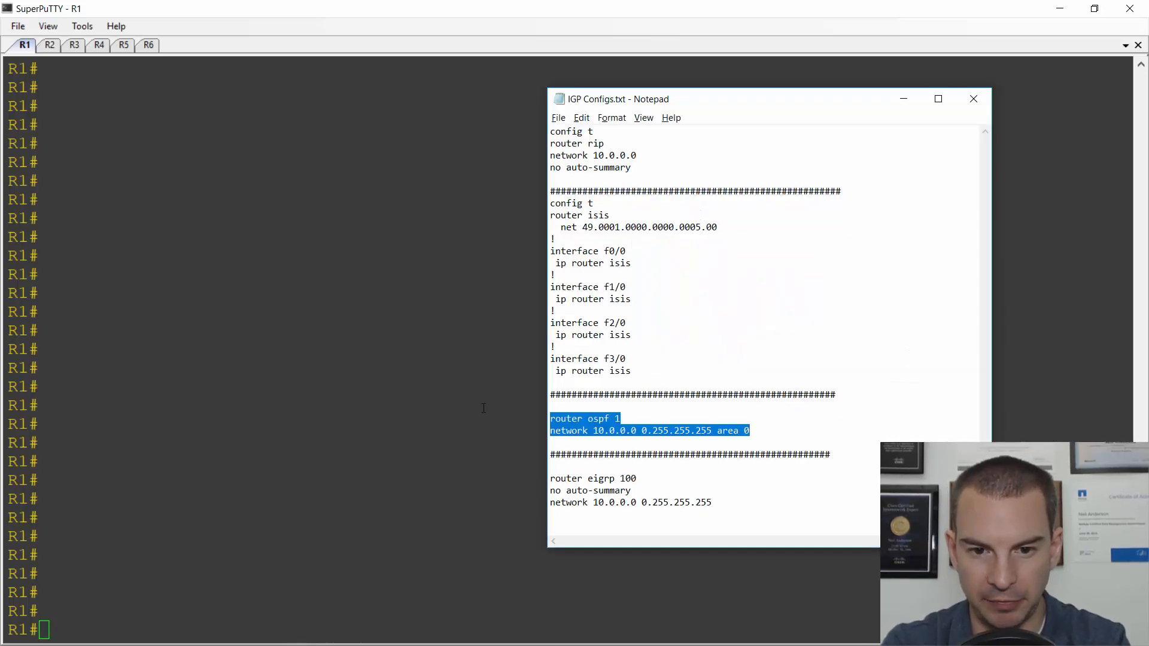
type("config t")
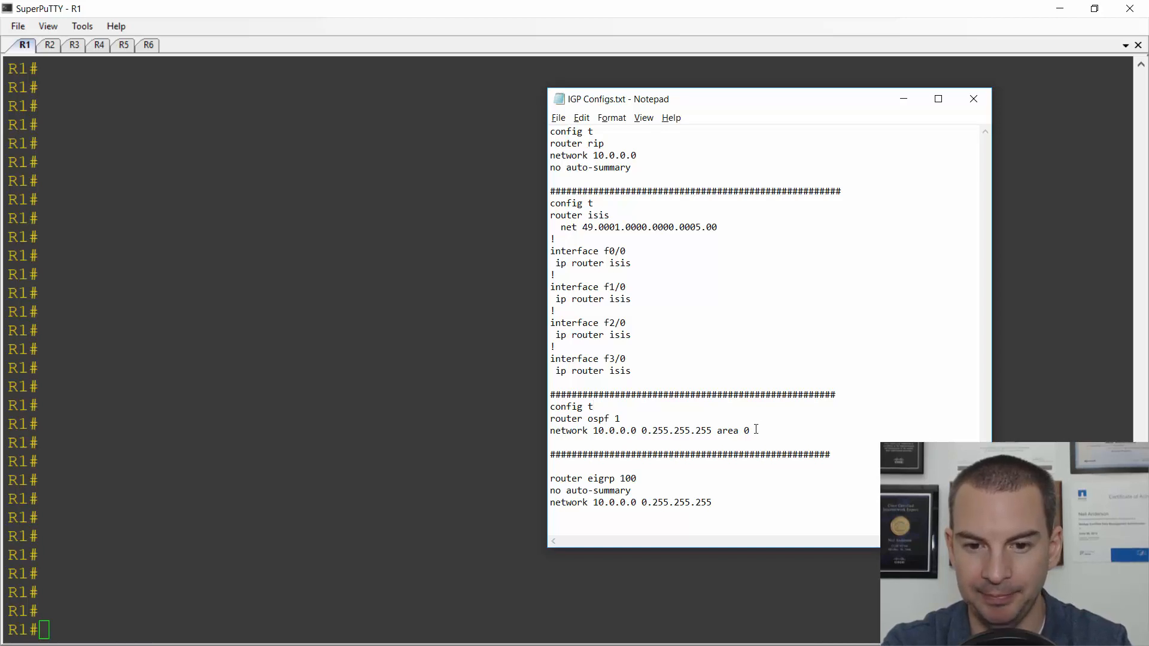
left_click_drag(549, 407, 748, 431)
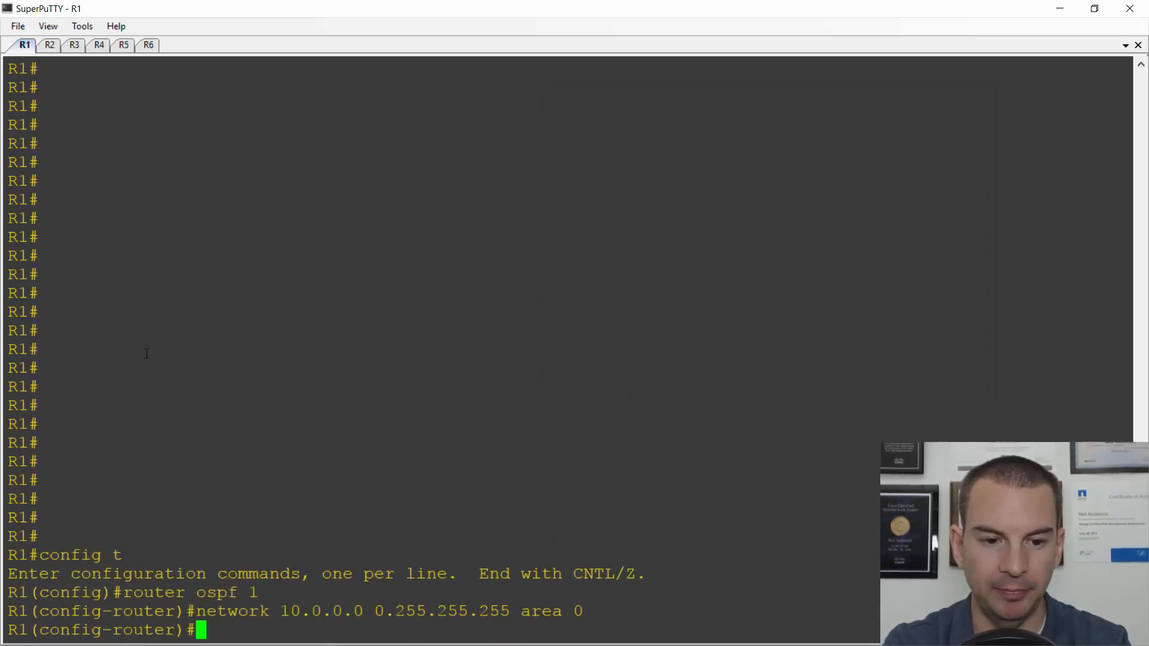
Paste the OSPF process 1 configuration into the R2, R3, R5, R6 and R4 sessions
left_click(50, 45)
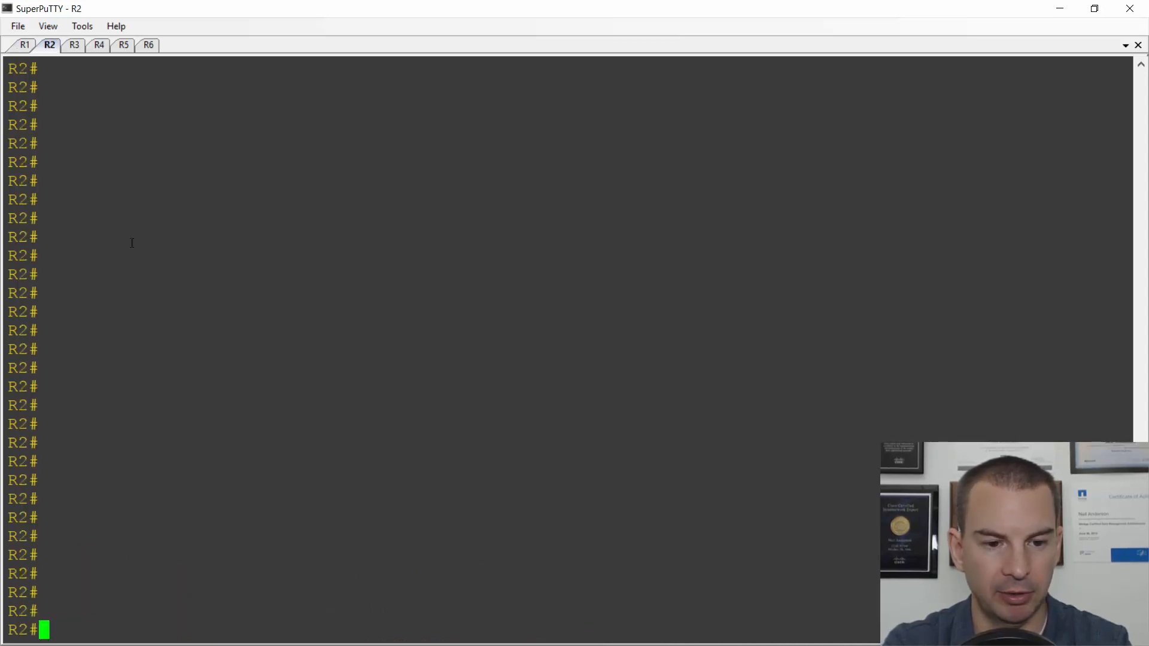
type("config t")
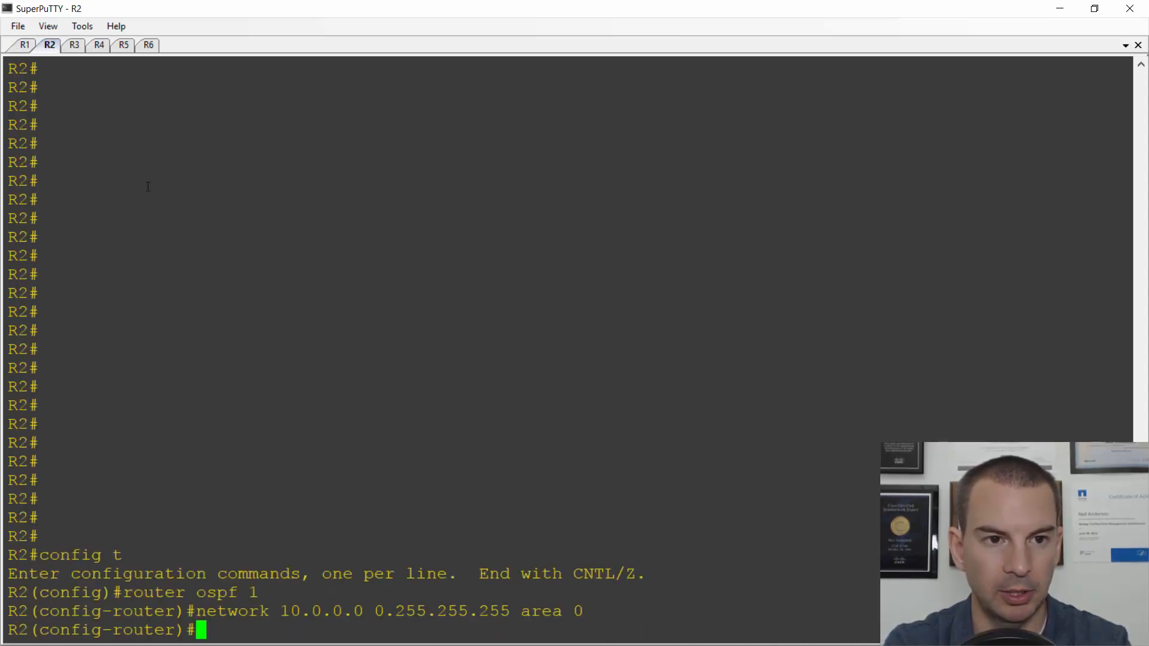
left_click(74, 45)
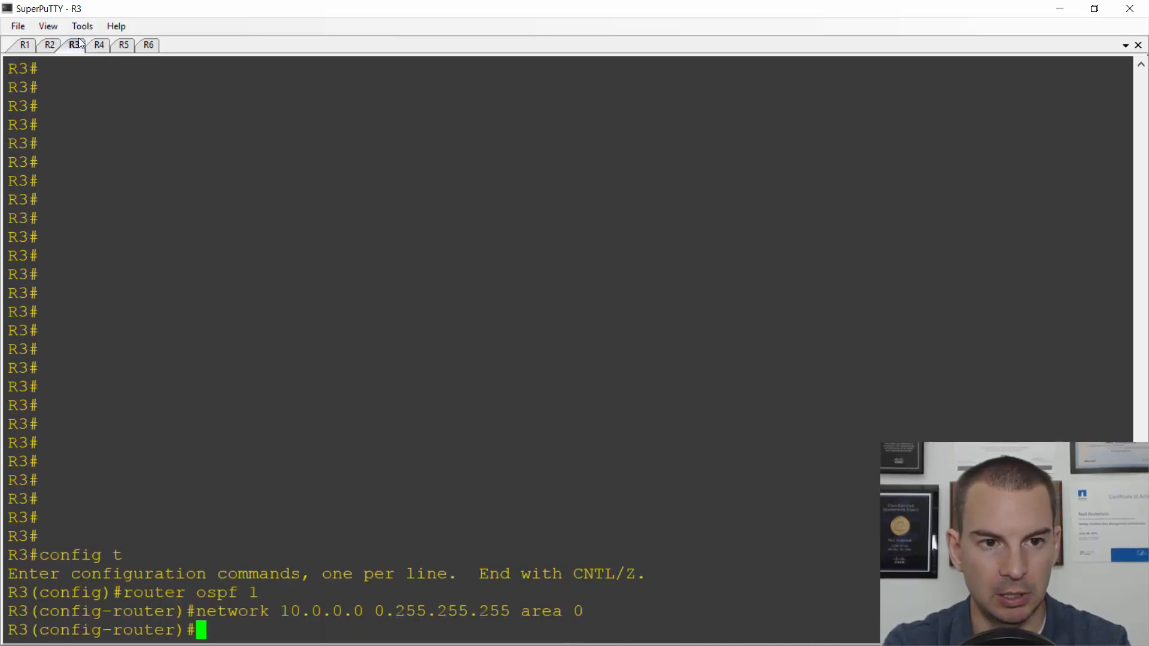
left_click(98, 45)
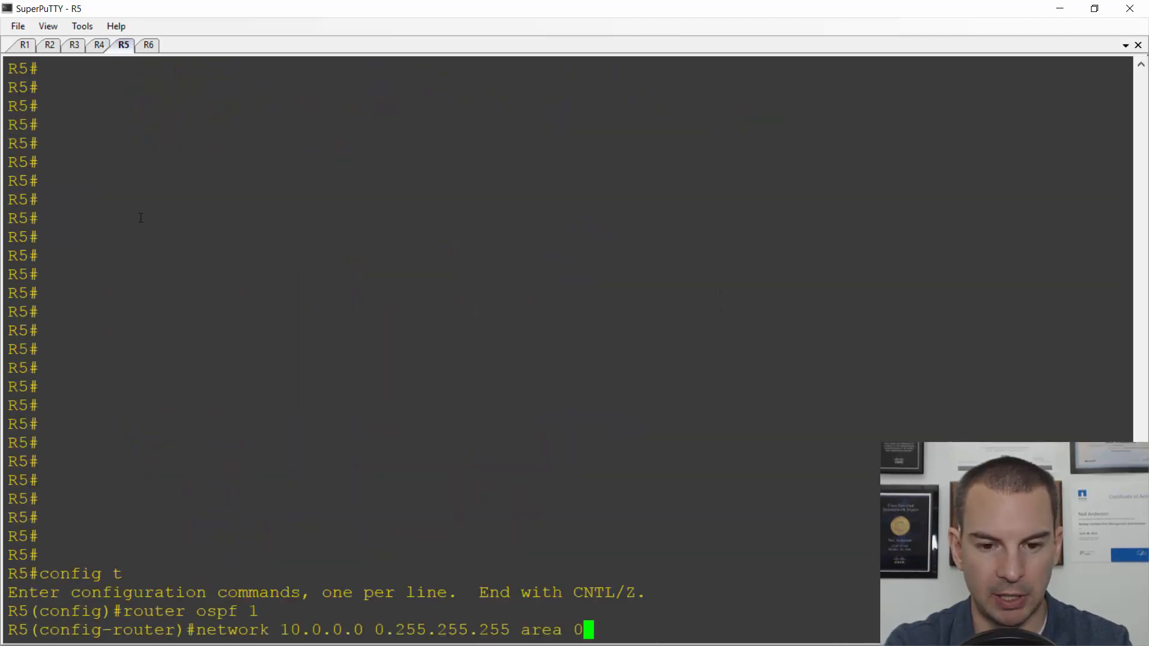
left_click(148, 45)
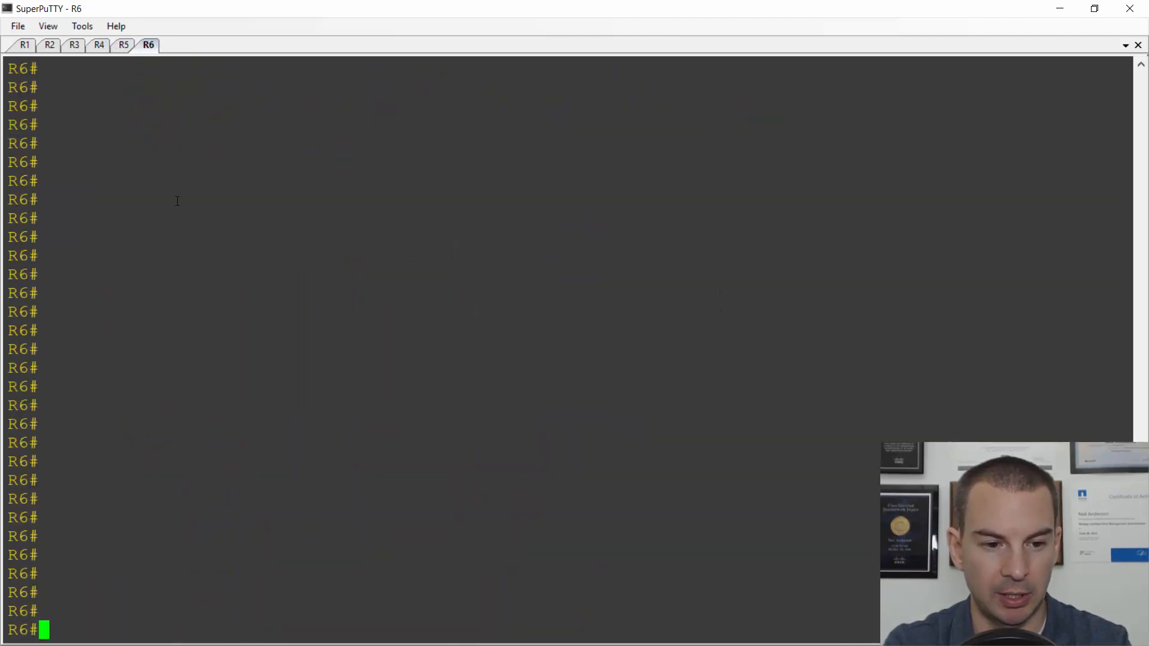
type("config t")
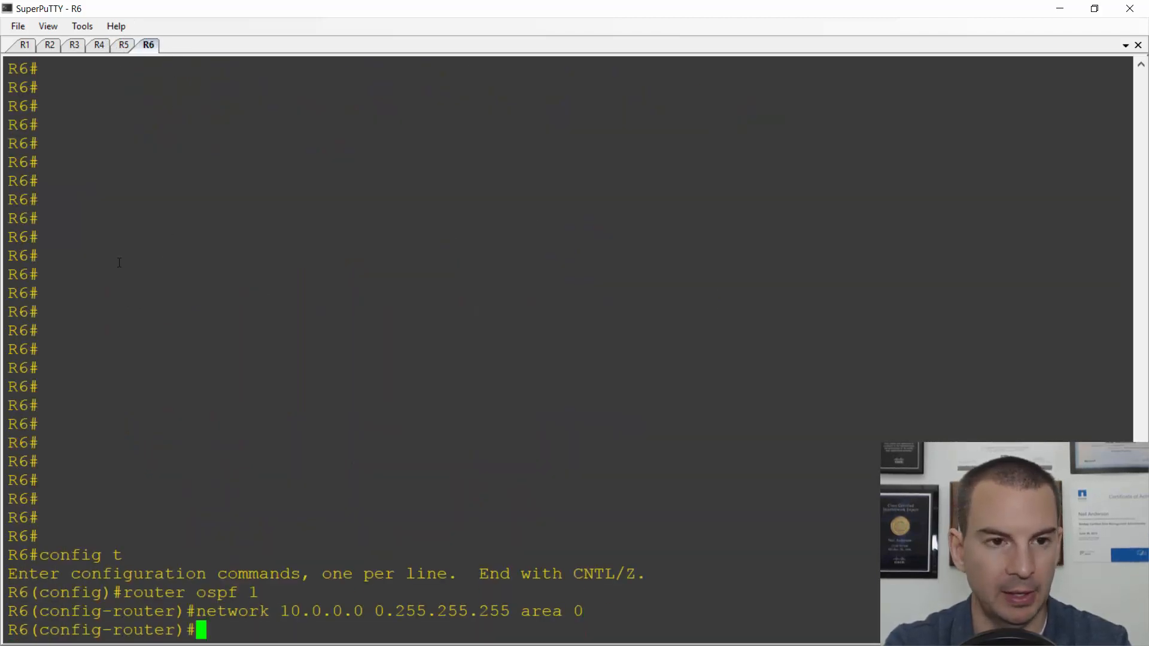
left_click(99, 45)
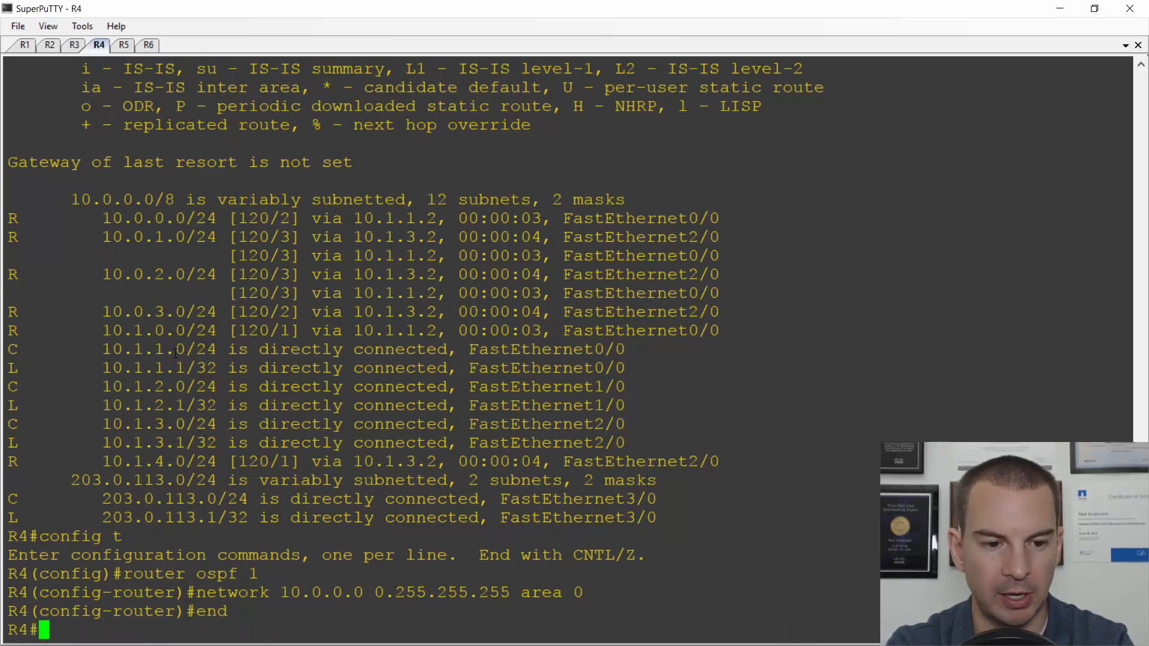
Show R4's OSPF routing table and mark the single-path 10.0.2.0/24 route
type("sh")
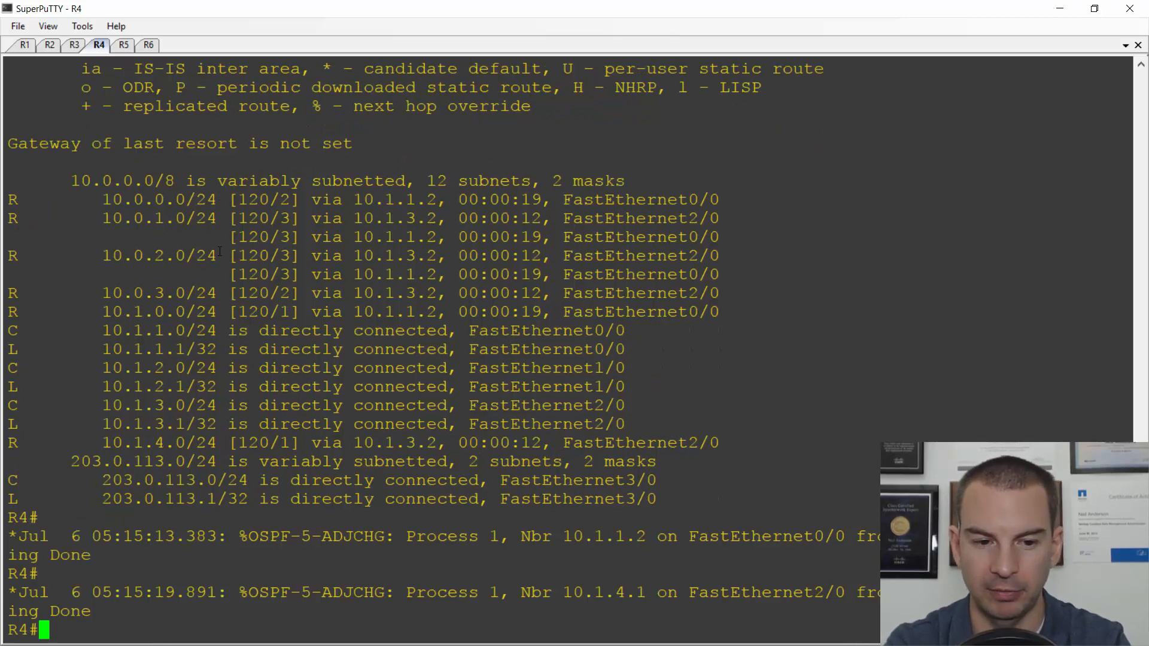
type("sh ip route")
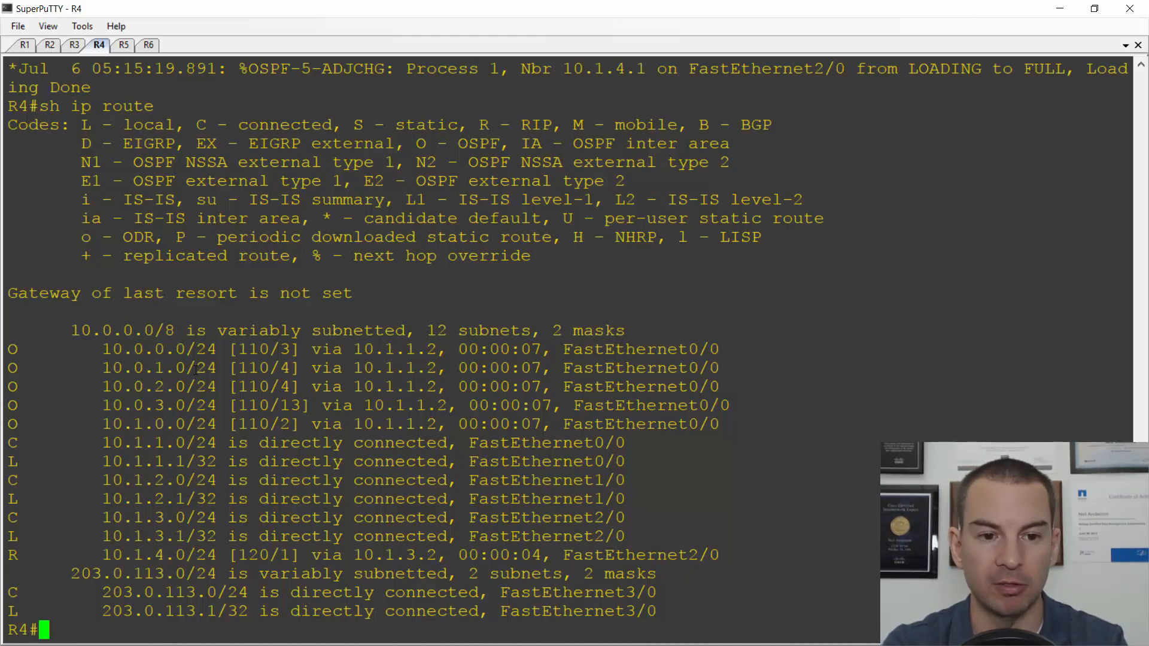
double_click(190, 368)
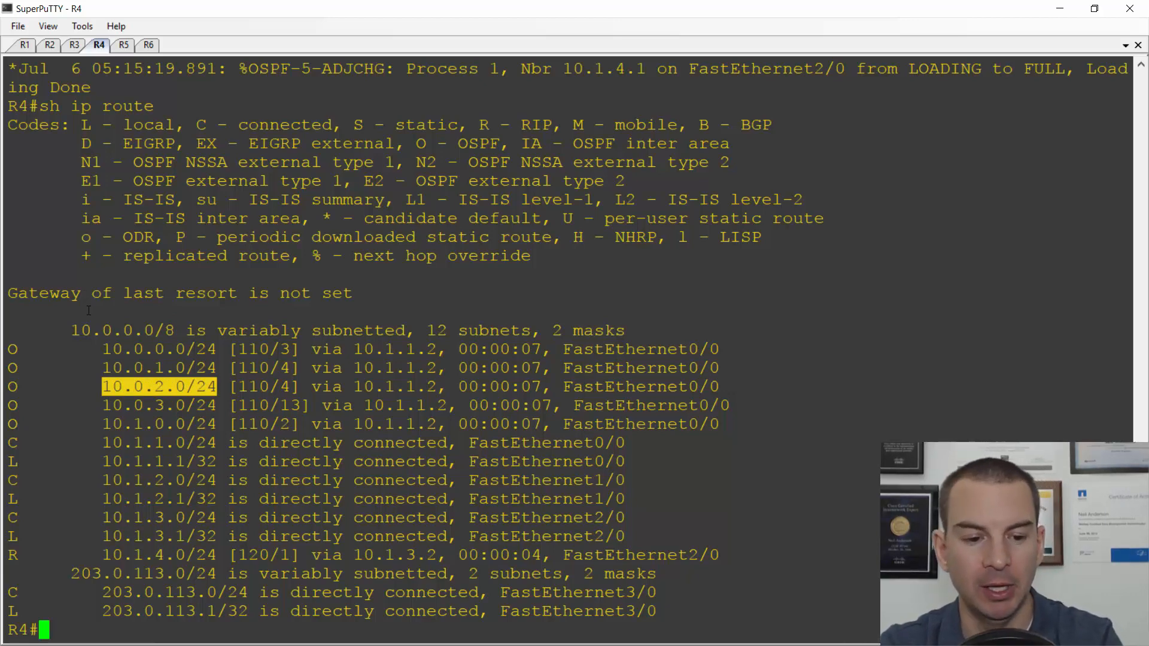
key("alt+tab")
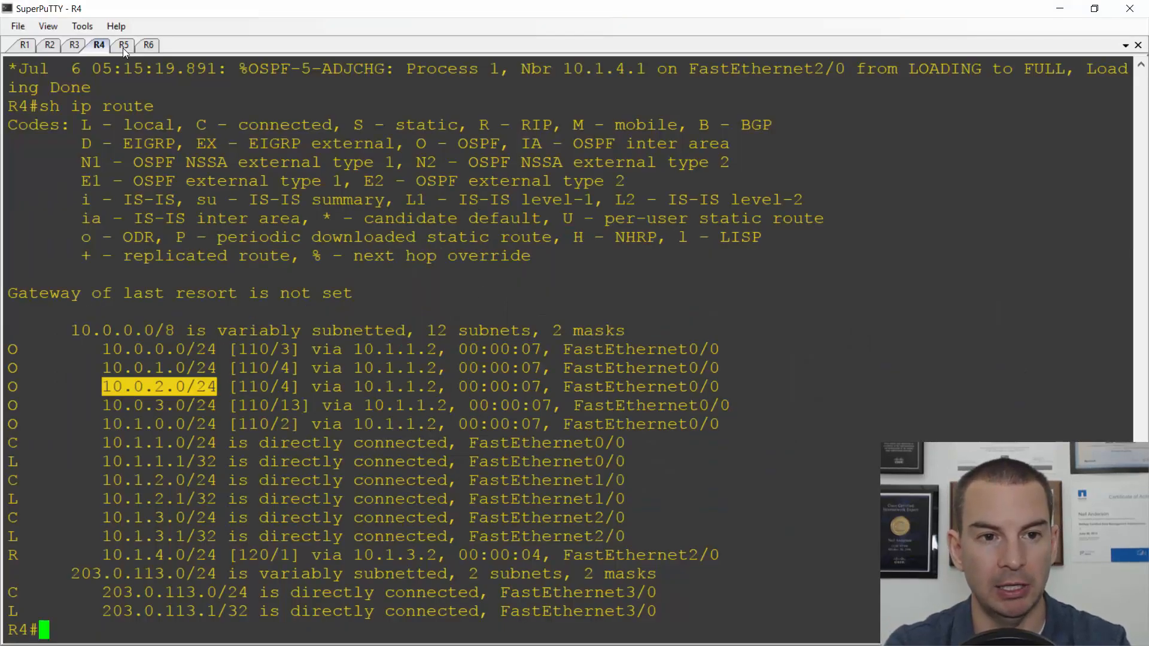
Remove the bandwidth 10000 setting from R5 interfaces f2/0 and f3/0
left_click(124, 45)
type("sh")
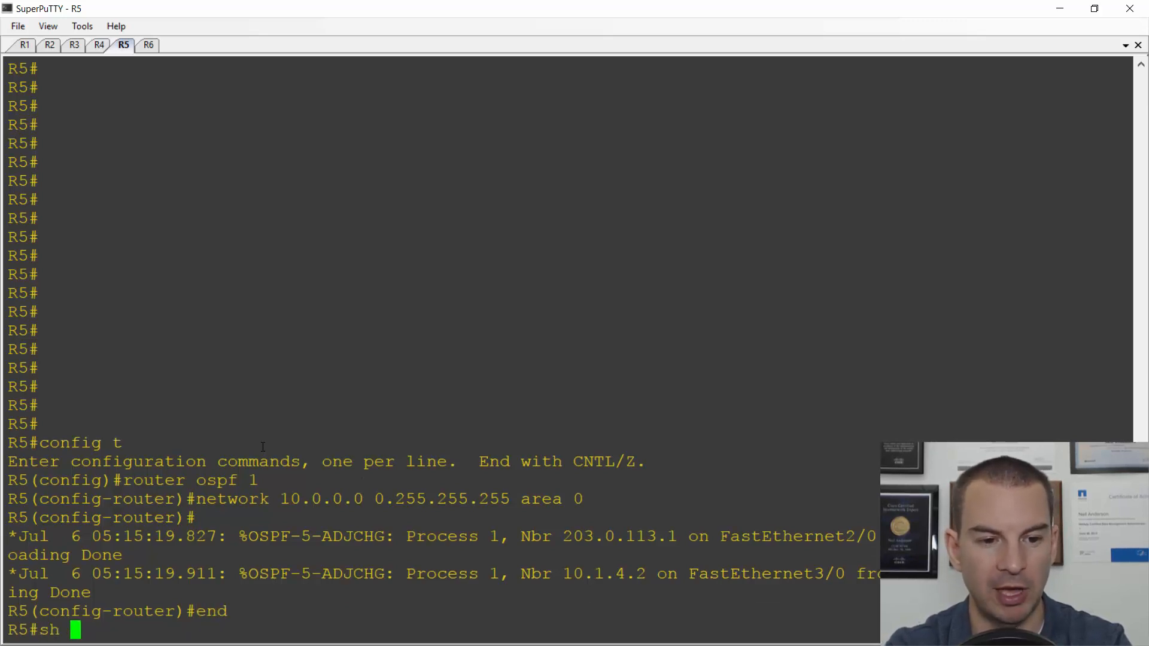
type("ip int brief")
type("config t")
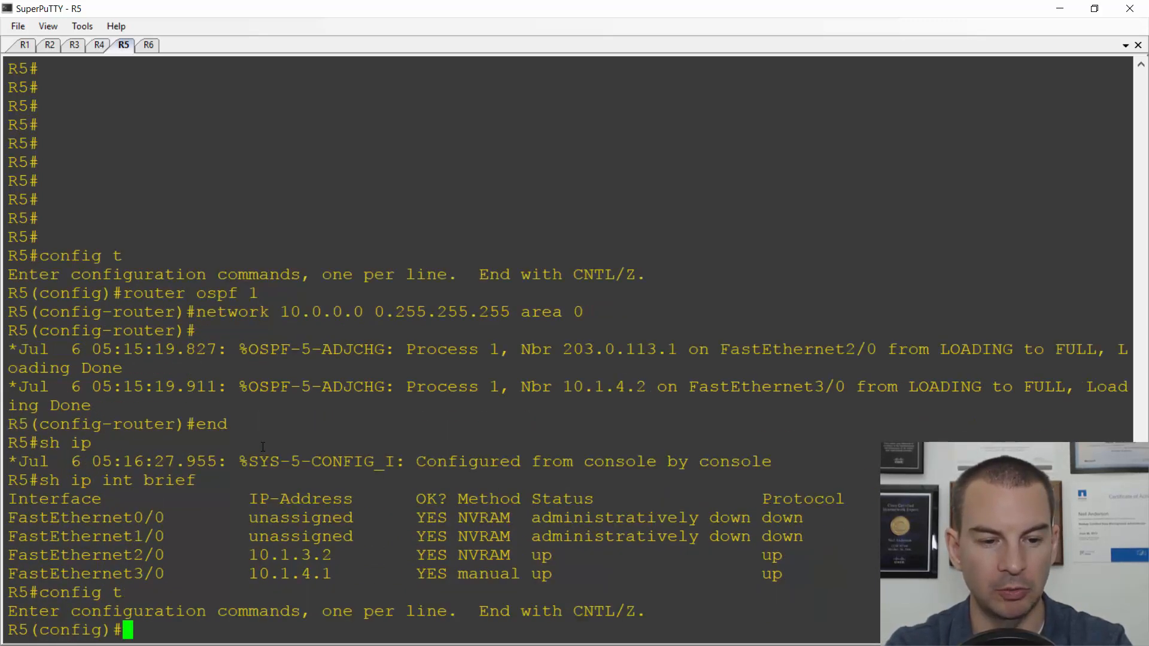
type("int f2/0")
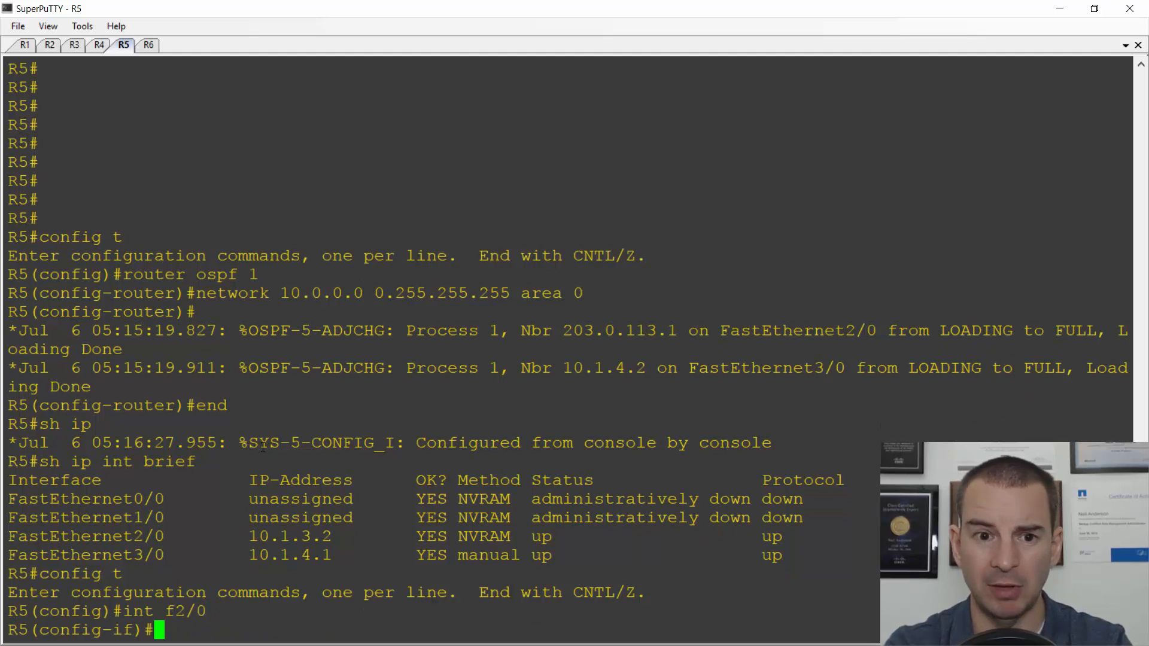
type("do sh")
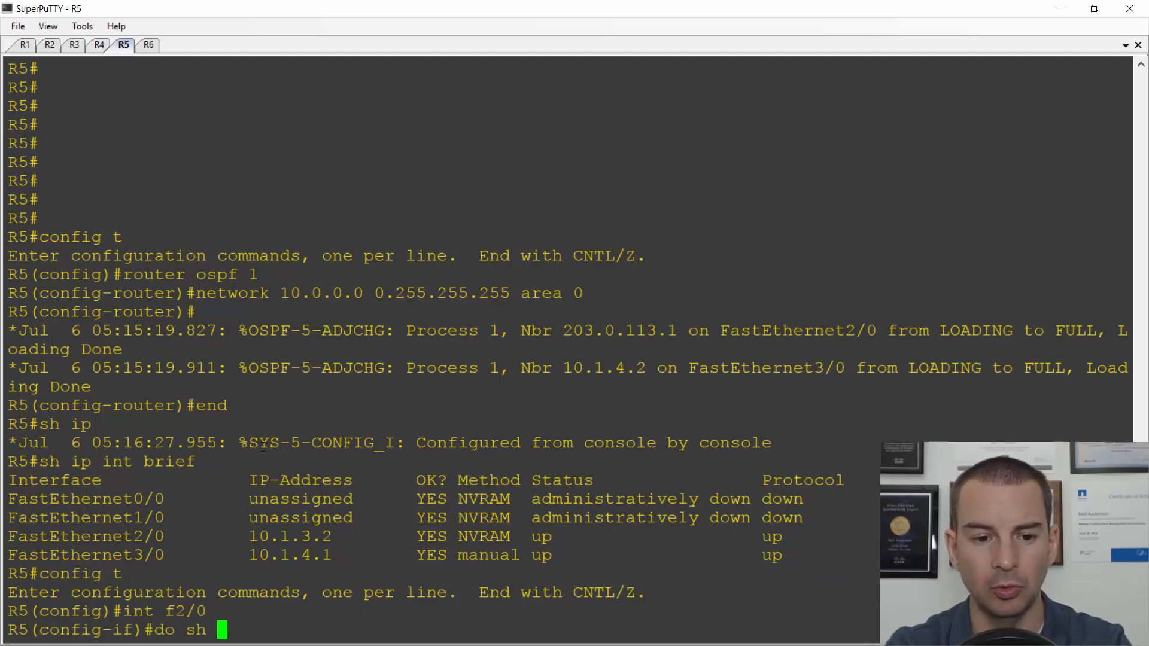
type("run int f2/0")
type("no")
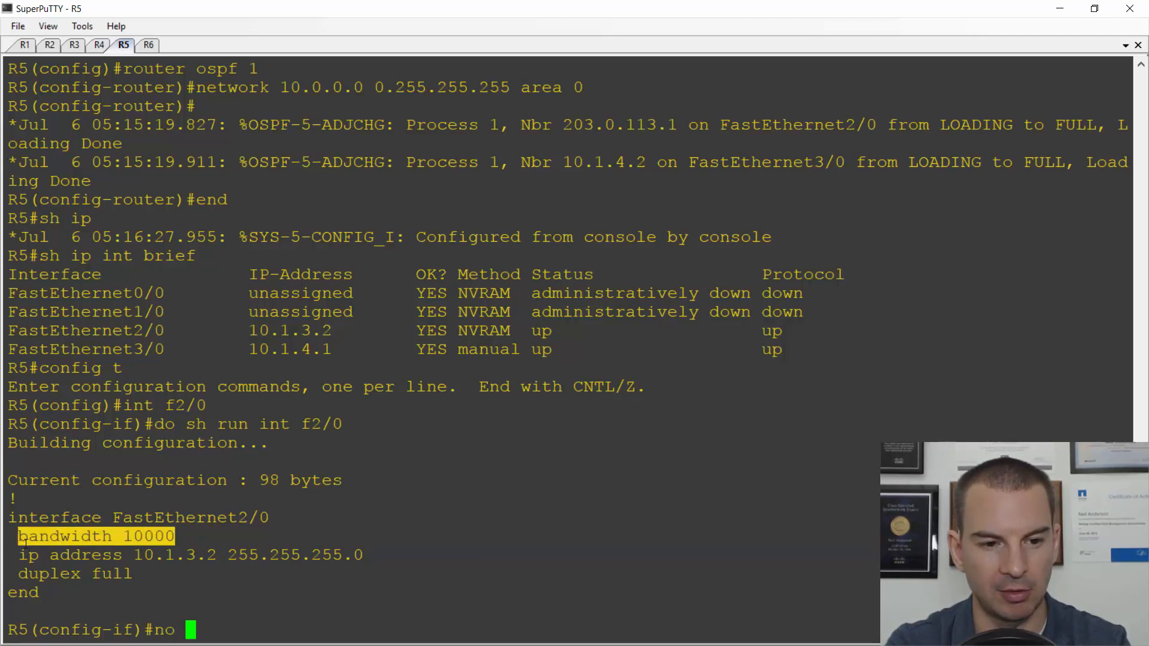
type("bandwidth 10000")
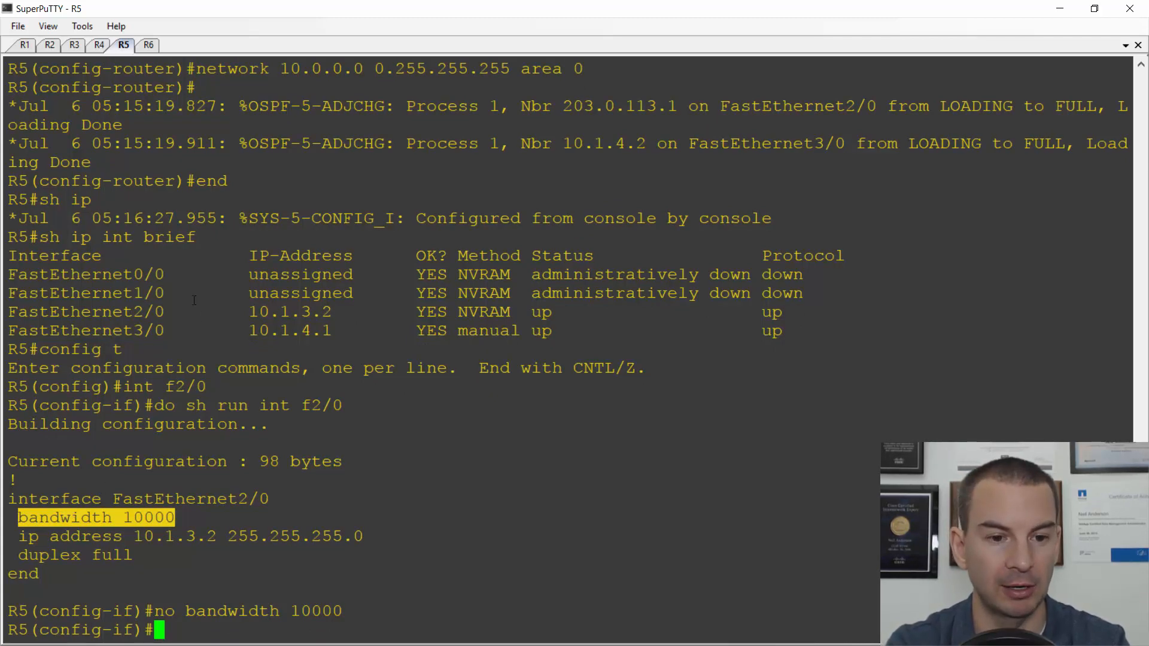
mouse_move(215, 350)
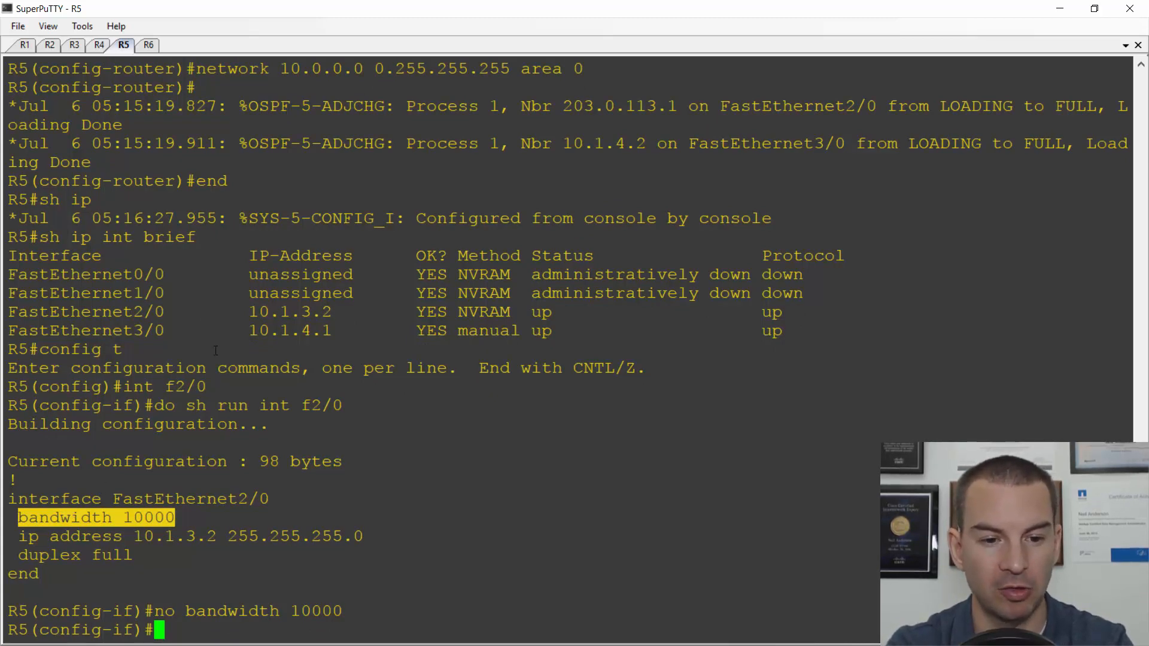
type("int f3/0")
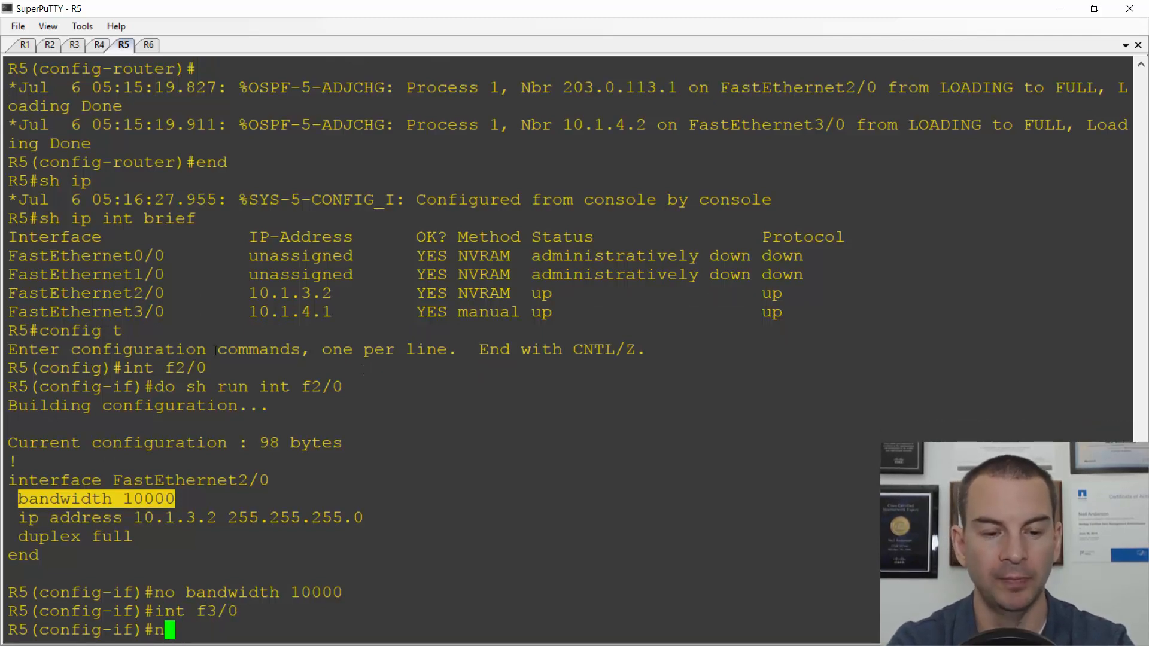
type("o bandwidth 10000")
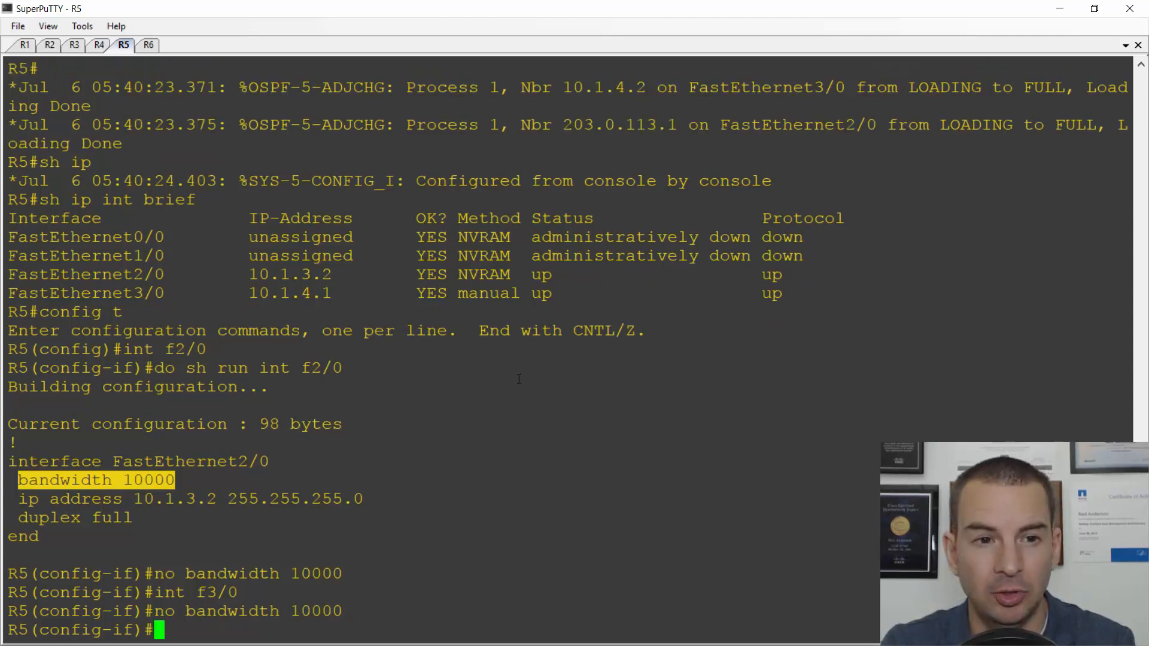
On R4, view FastEthernet2/0's running config and delete its 'bandwidth 10000' line
left_click(99, 45)
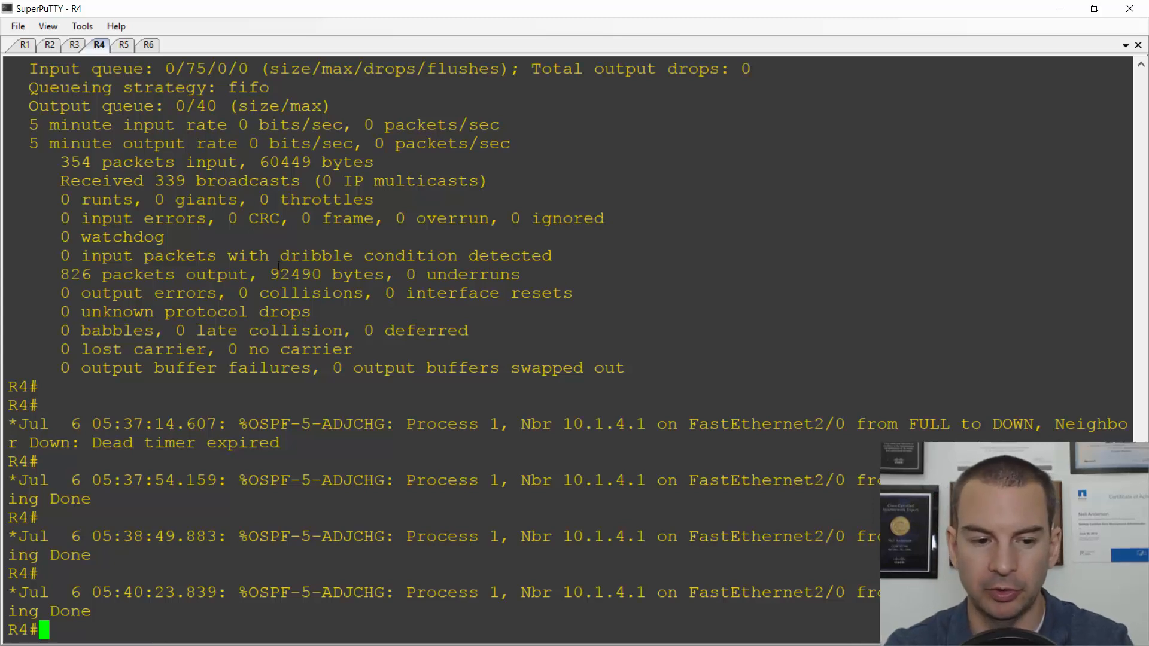
type("config t")
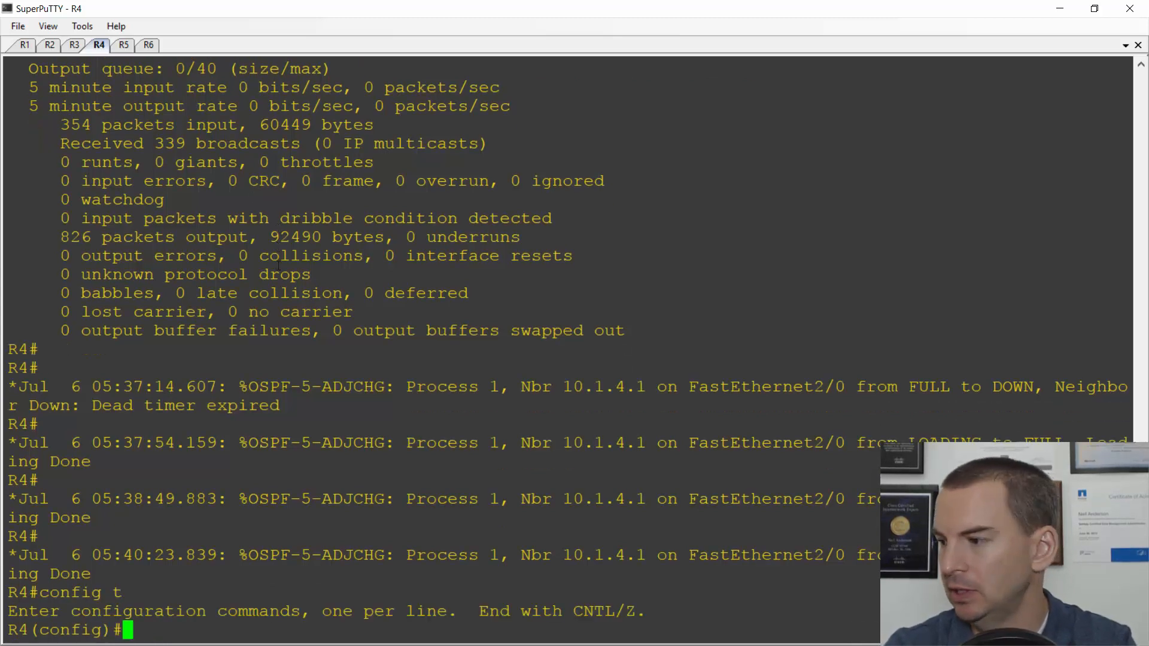
type("int")
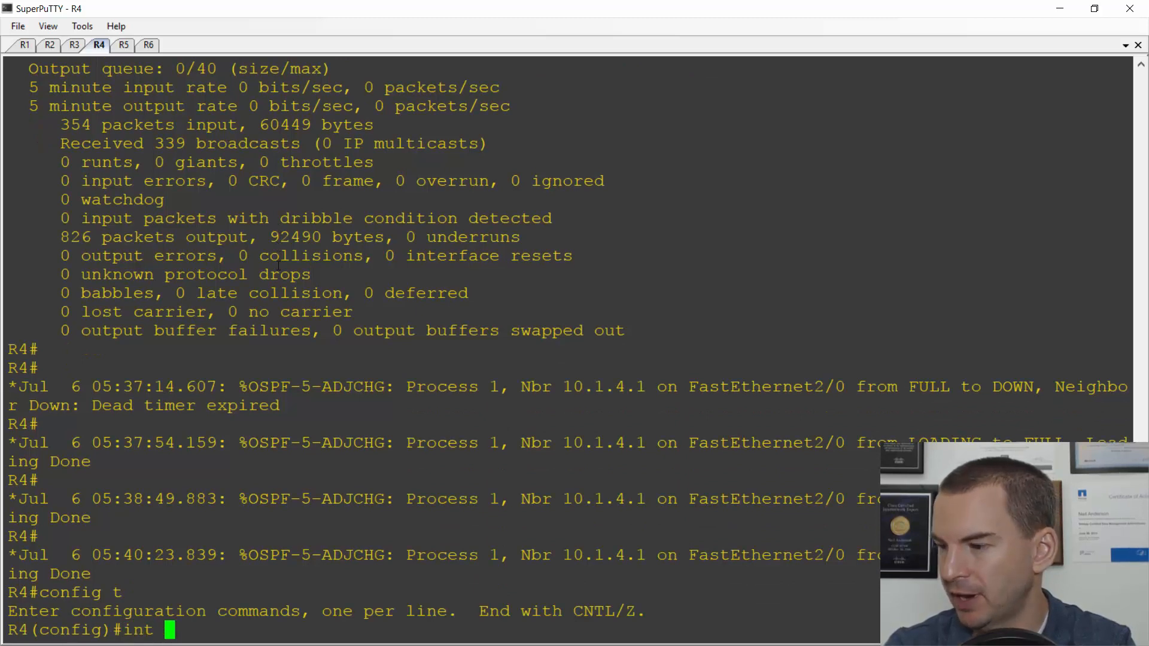
type("f2/0")
type("do sh")
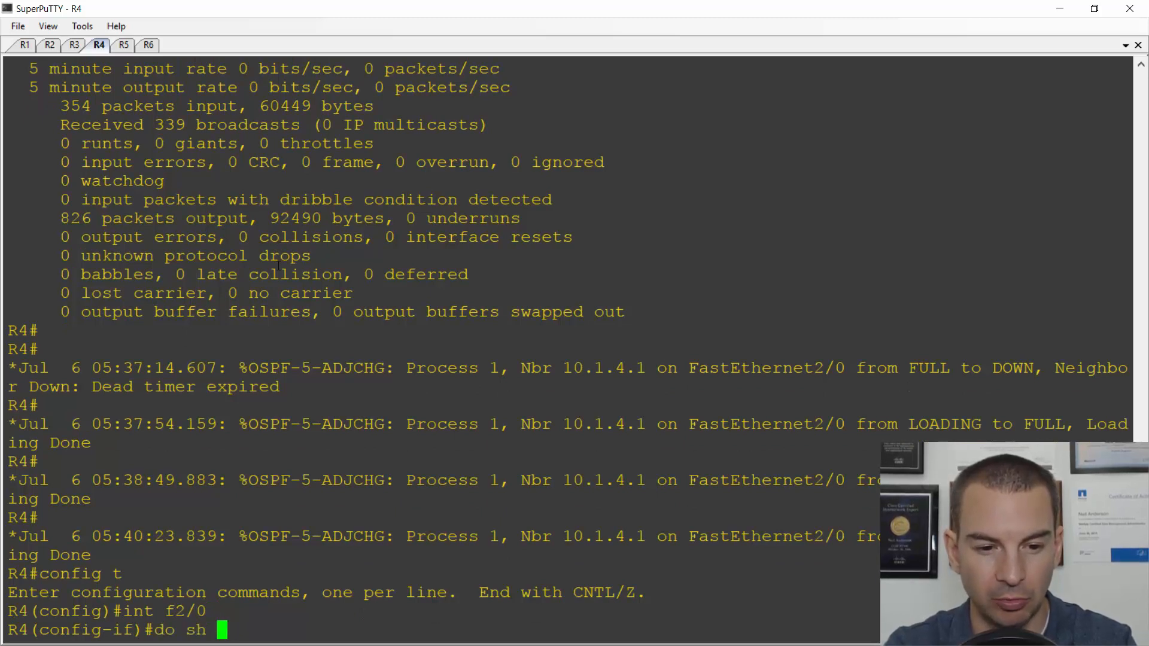
type("run int f2/0")
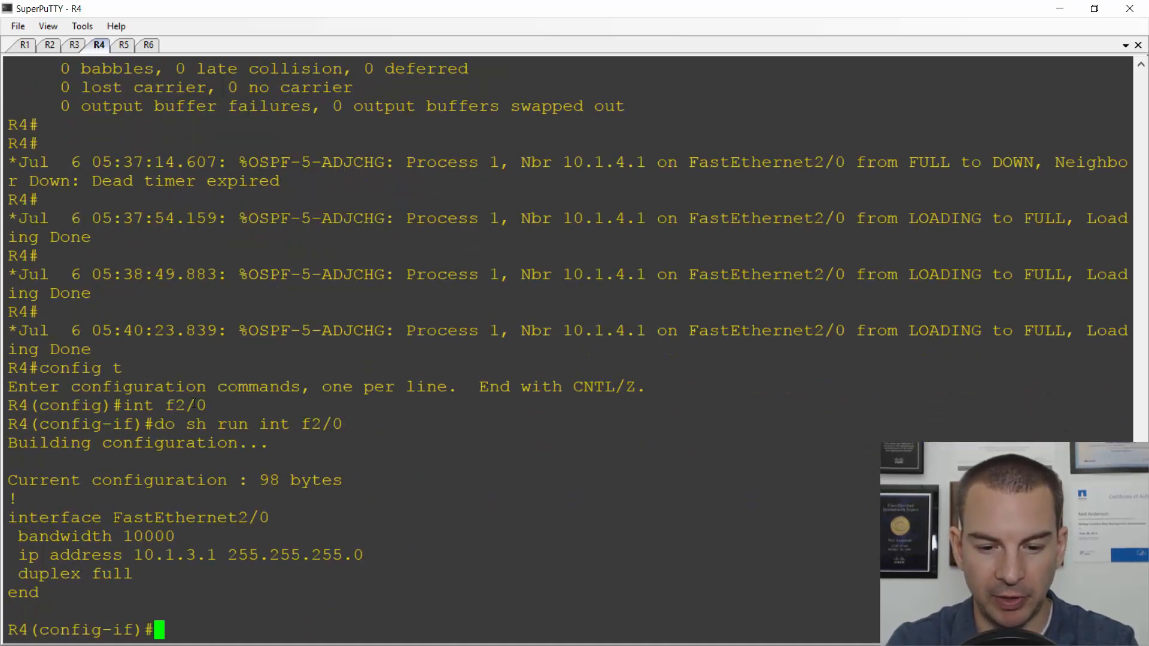
type("no bandwidth 10000")
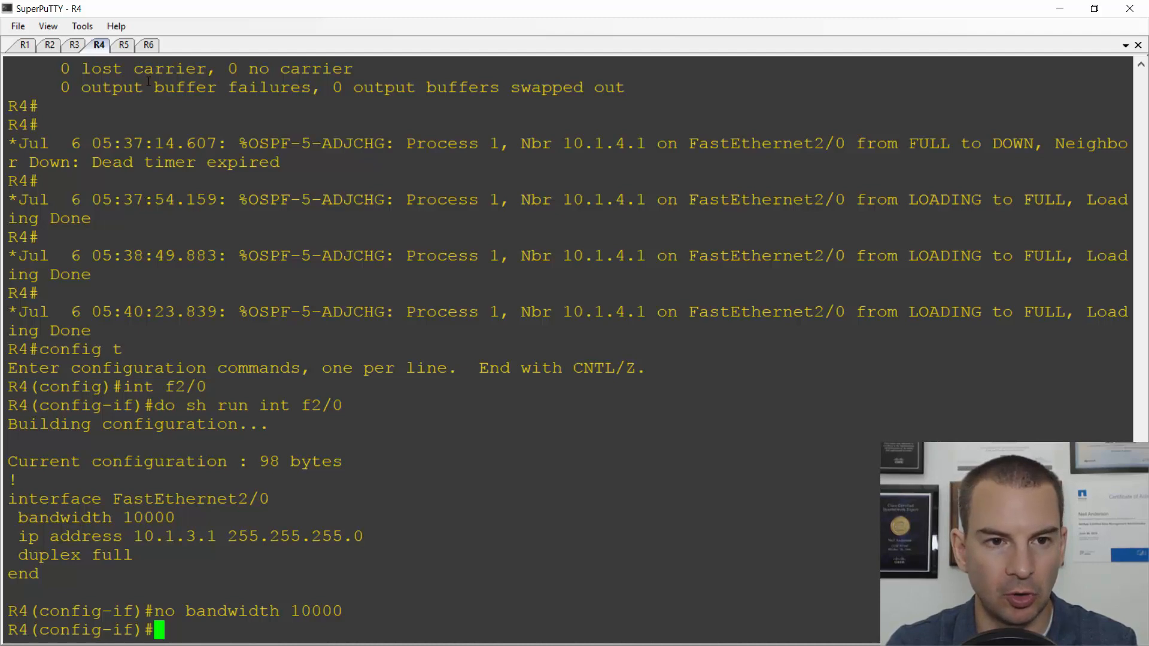
On R6, check FastEthernet0/0's running config and apply 'no bandwidth 10000' to it
left_click(147, 45)
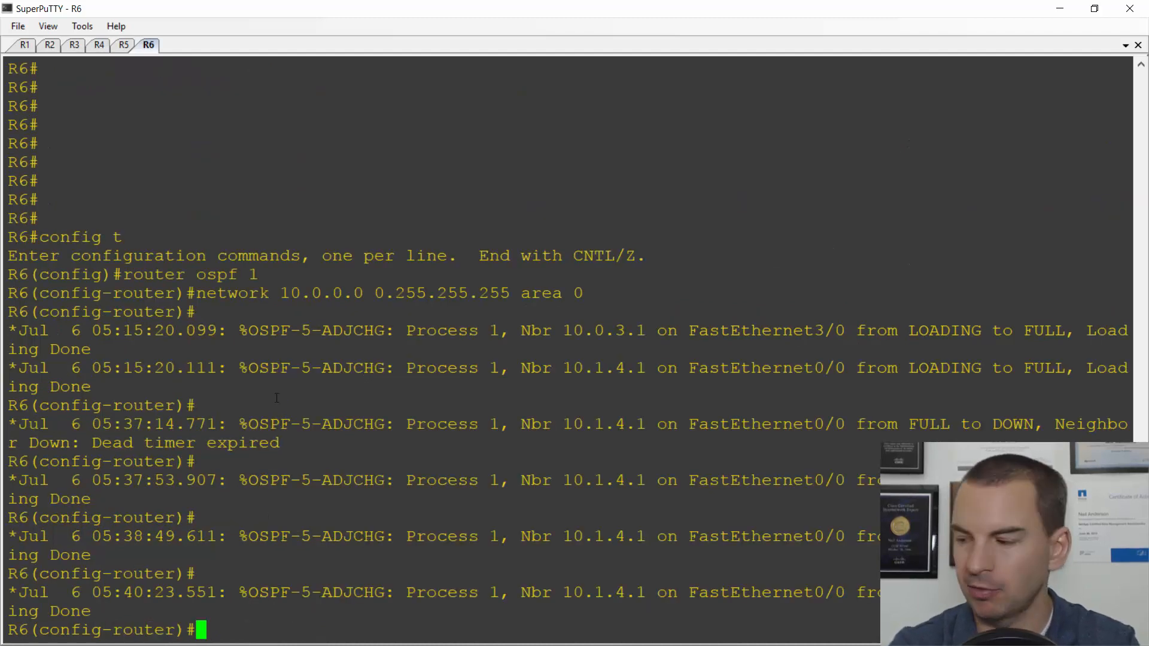
type("do in")
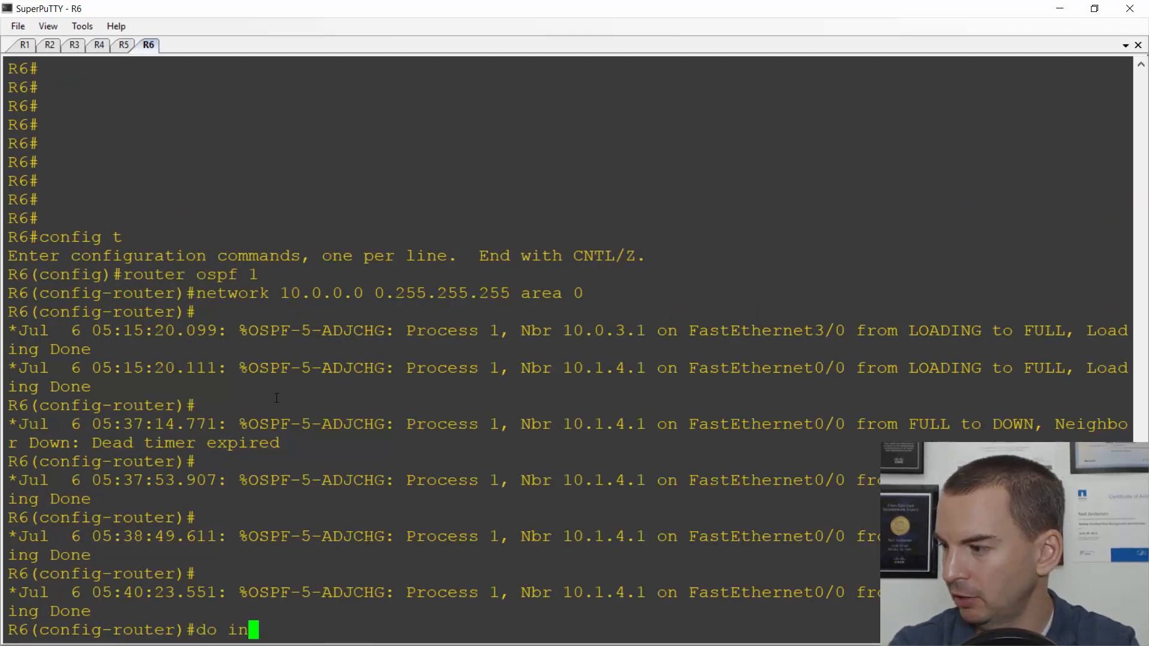
type("sh")
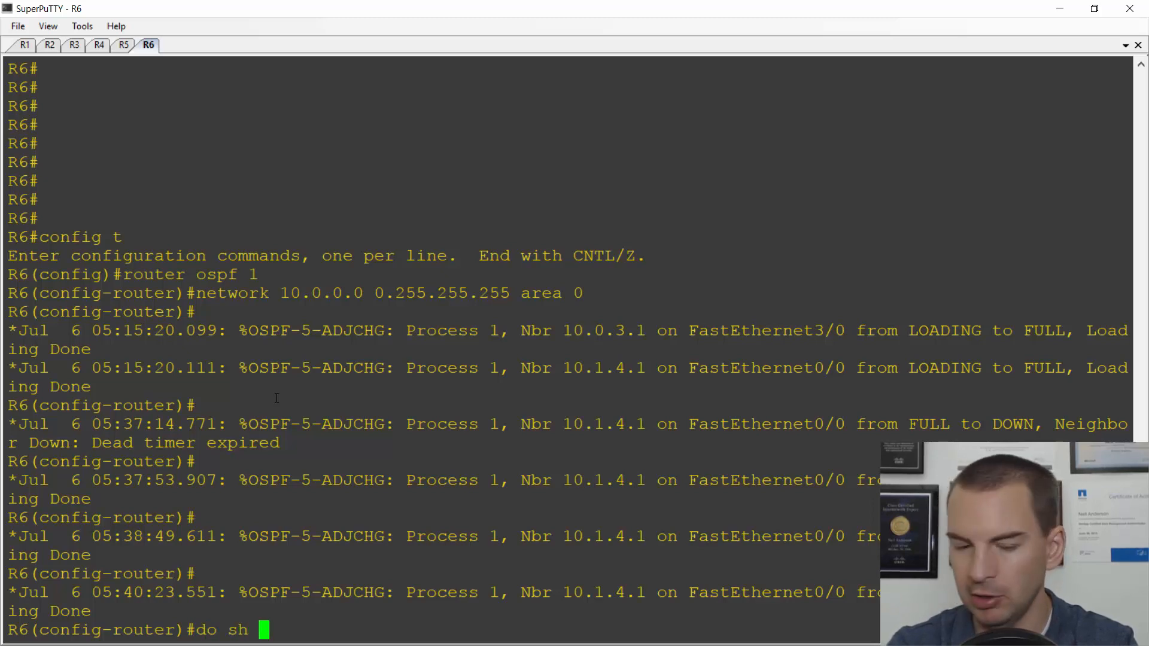
type("run")
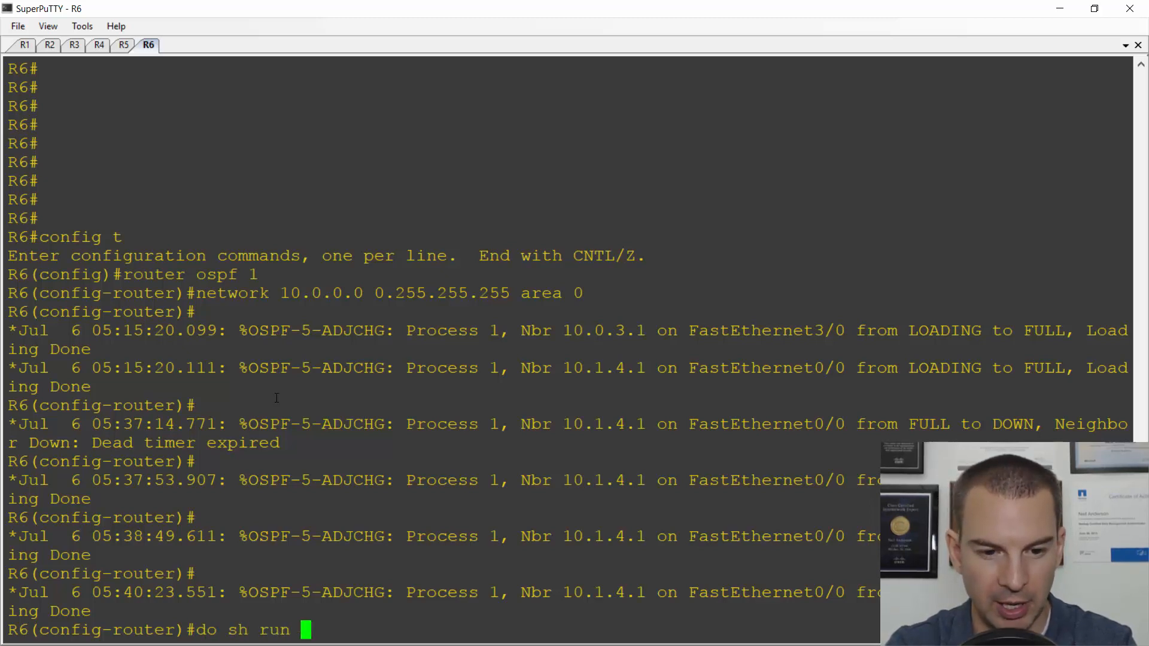
type("int f0/0")
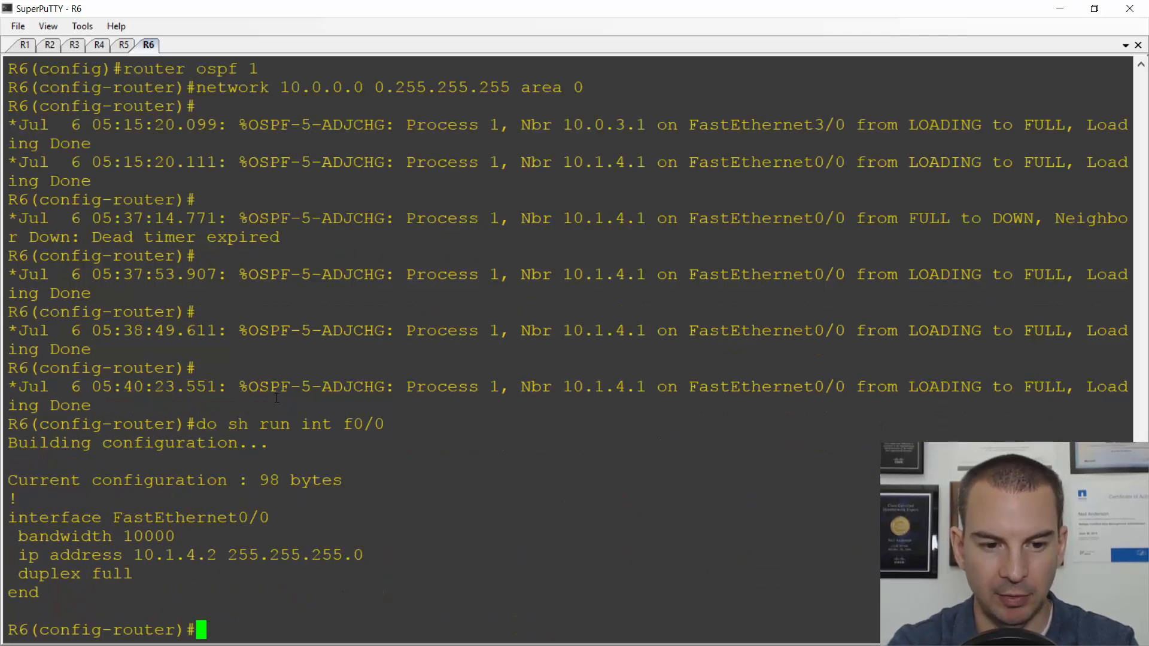
type("no")
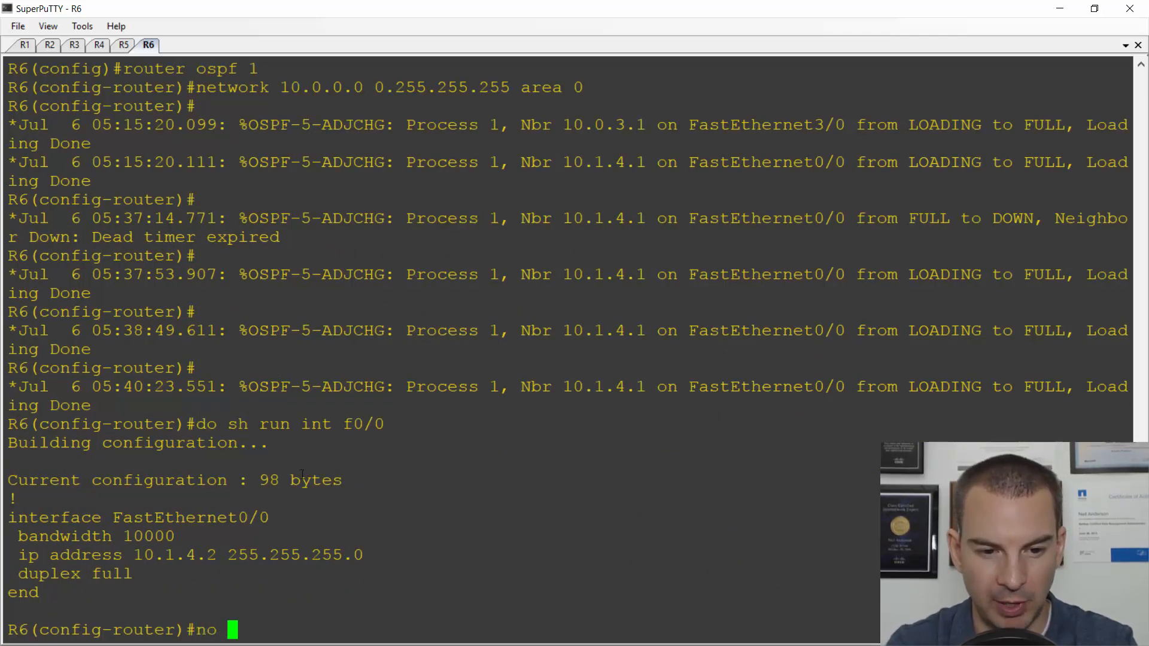
type("bandwidth 10000")
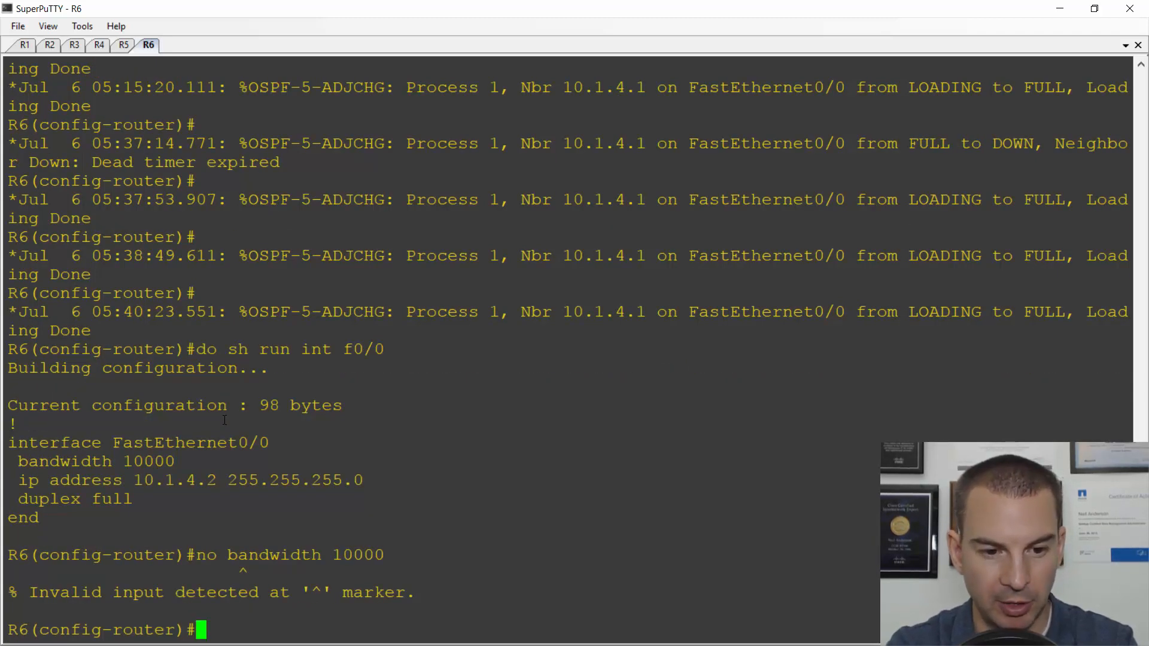
type("int f0/0")
type("no bandwidth 10000")
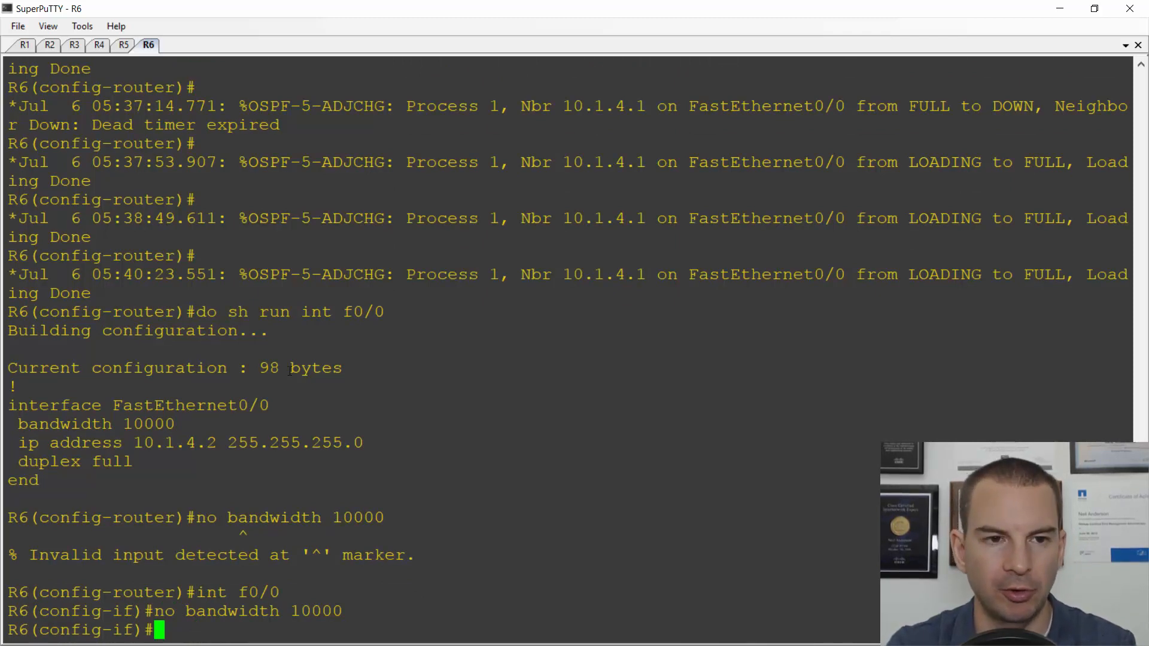
On R4, exit config mode, run 'sh ip route' and highlight the dual-path 10.0.1.0/24 route
left_click(99, 45)
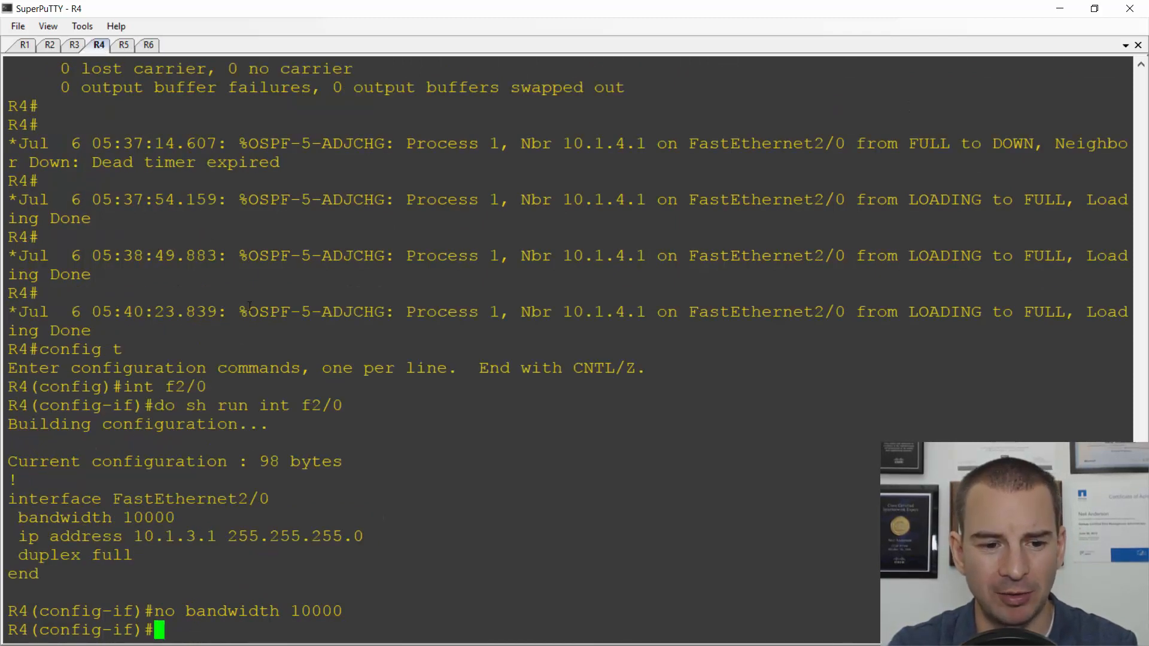
mouse_move(376, 453)
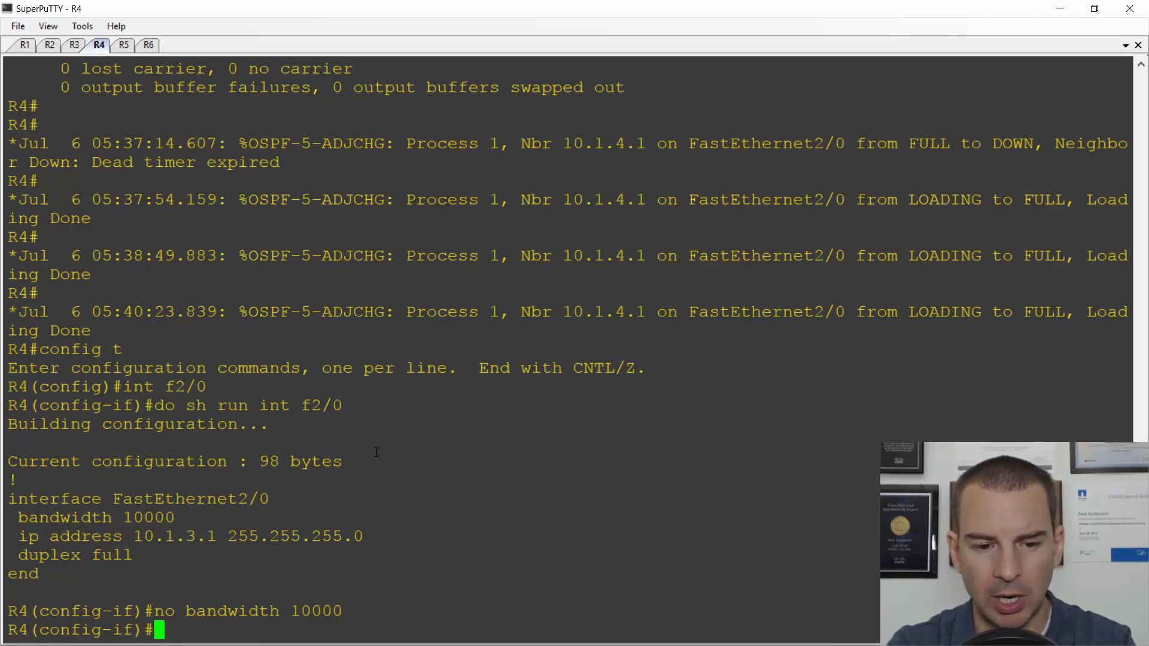
type("end")
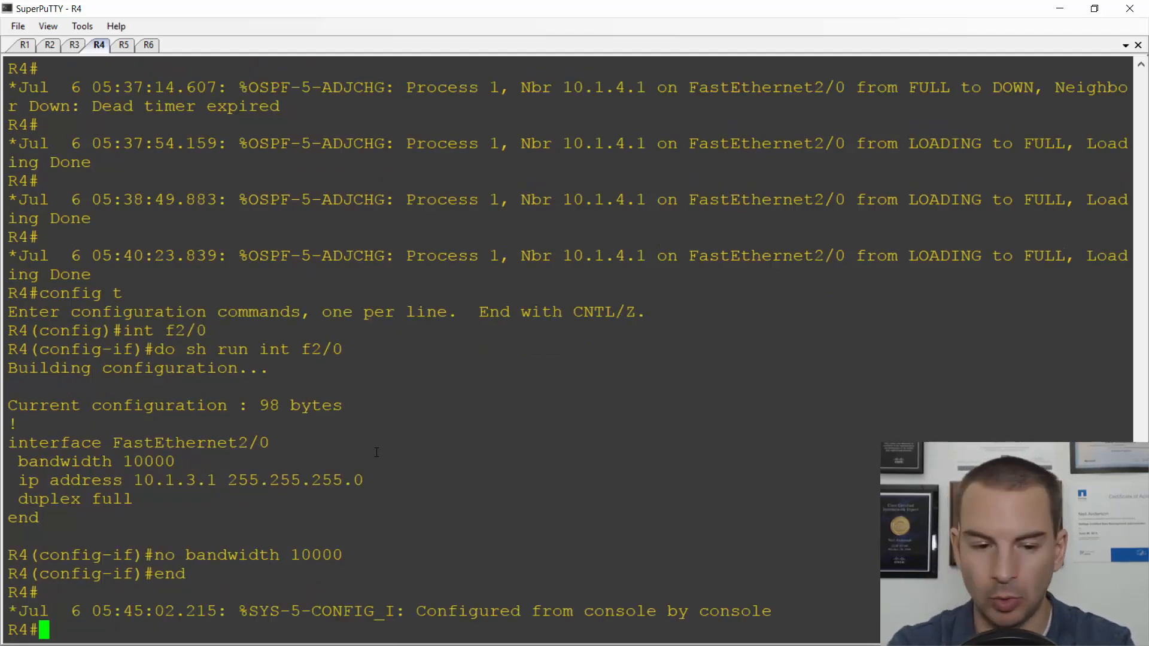
type("sh ip route")
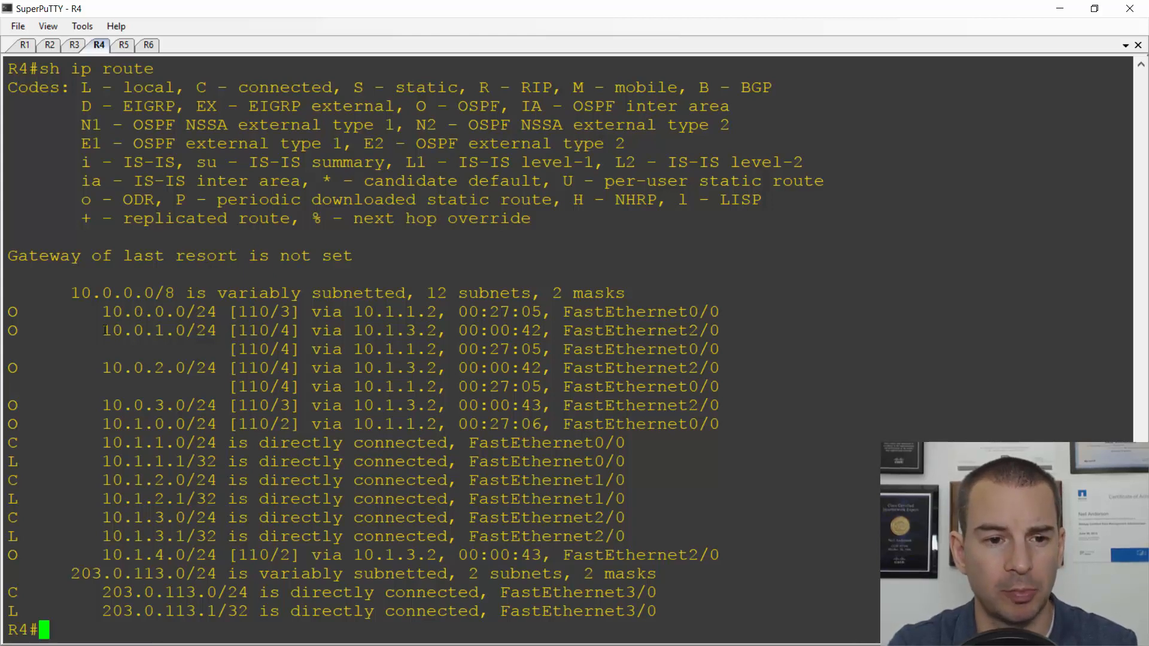
double_click(159, 330)
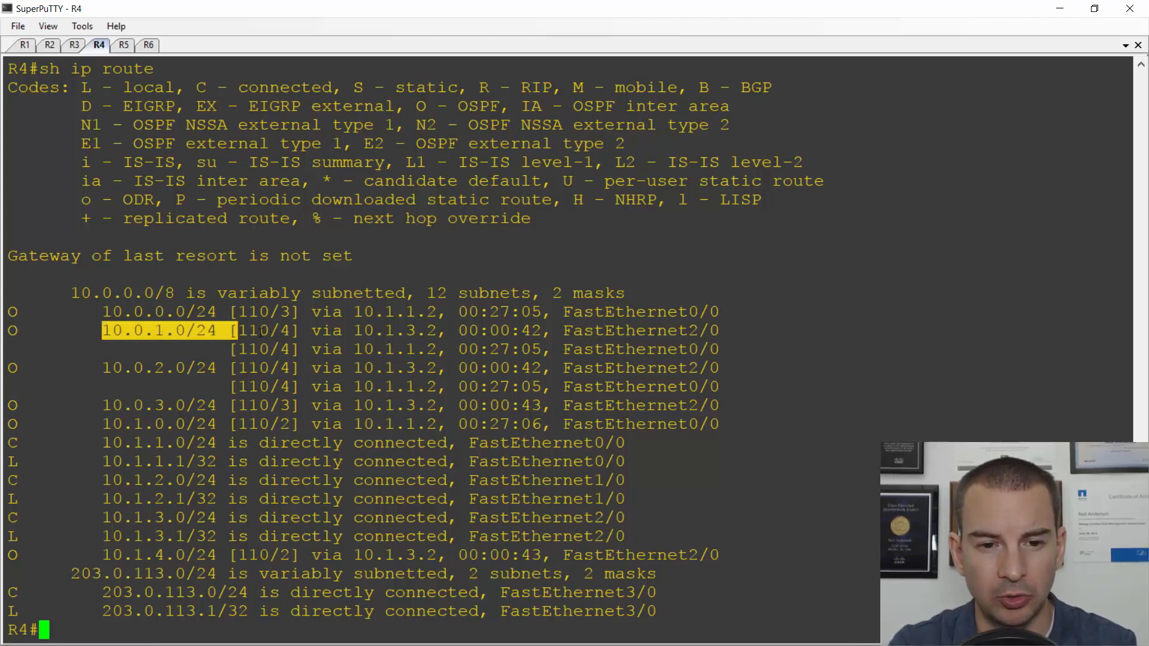